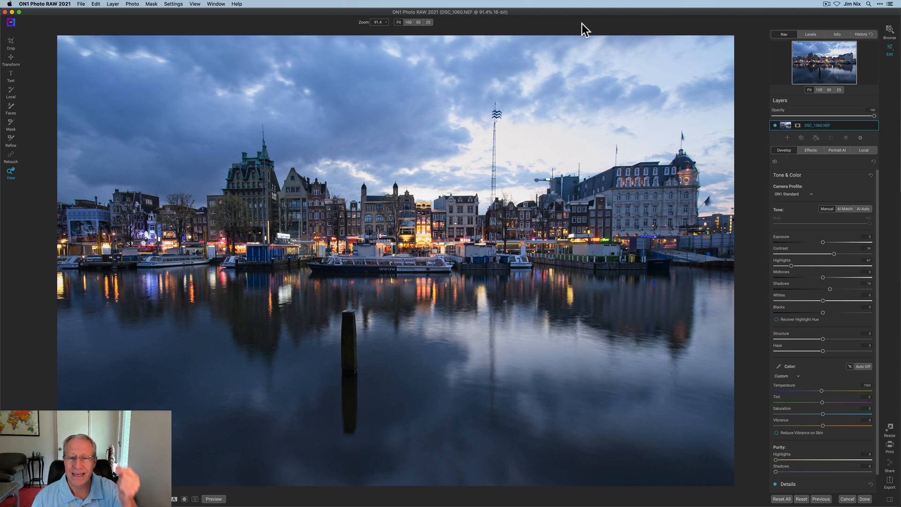
{"action": "mouse_move", "coordinate": [747, 253]}
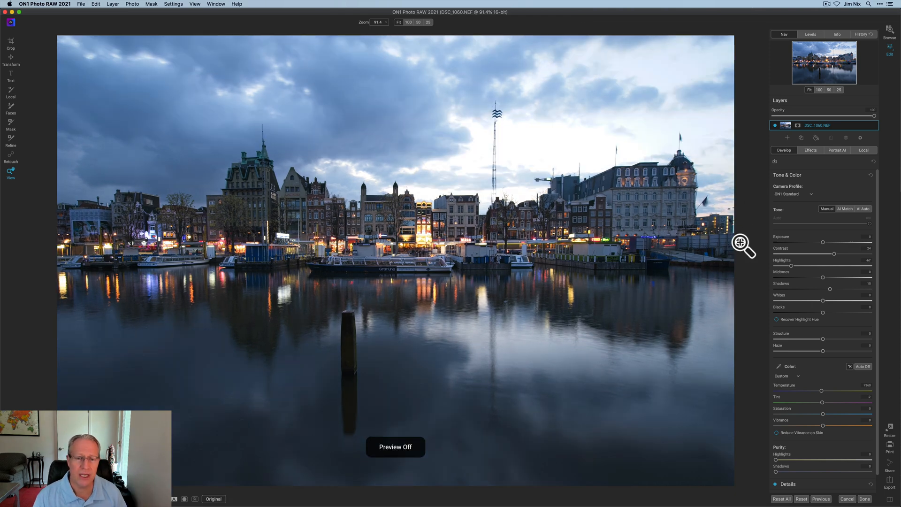
Restore the edited view after comparing it with the original, then go to the Effects filters
{"action": "left_click", "coordinate": [213, 499]}
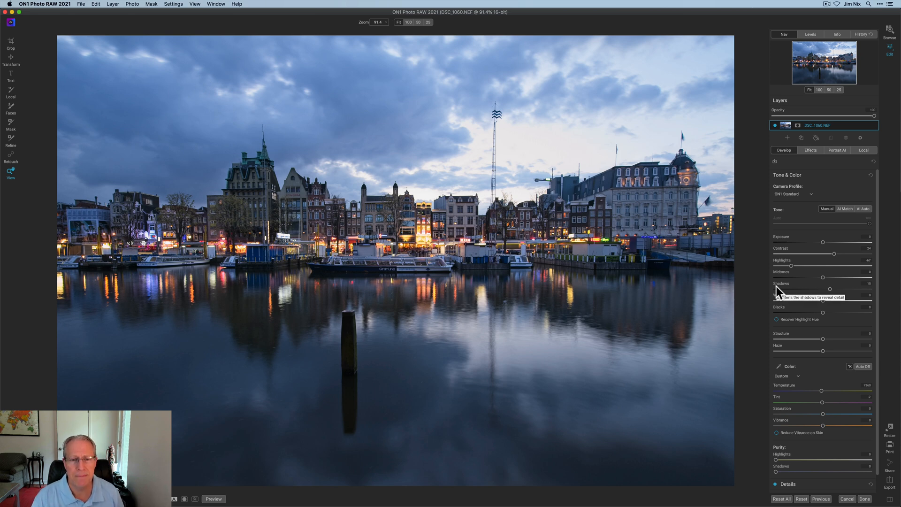
{"action": "mouse_move", "coordinate": [811, 167]}
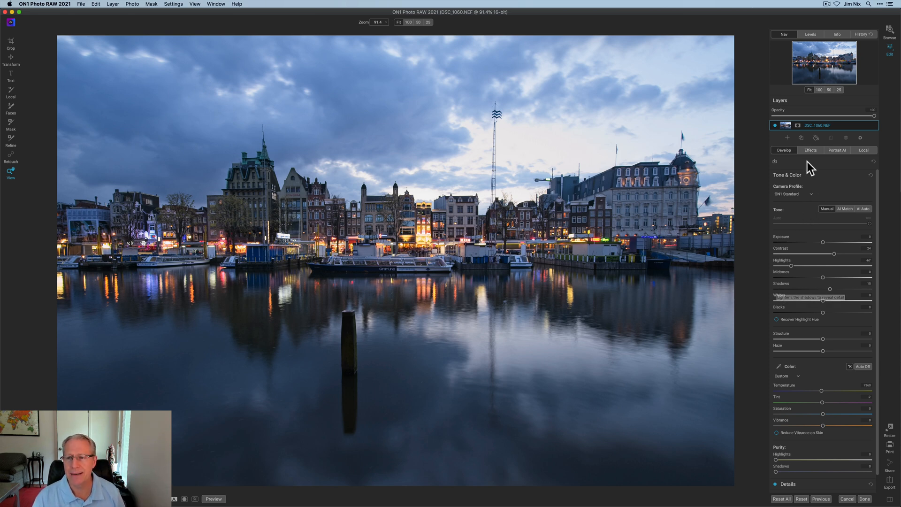
{"action": "left_click", "coordinate": [810, 150]}
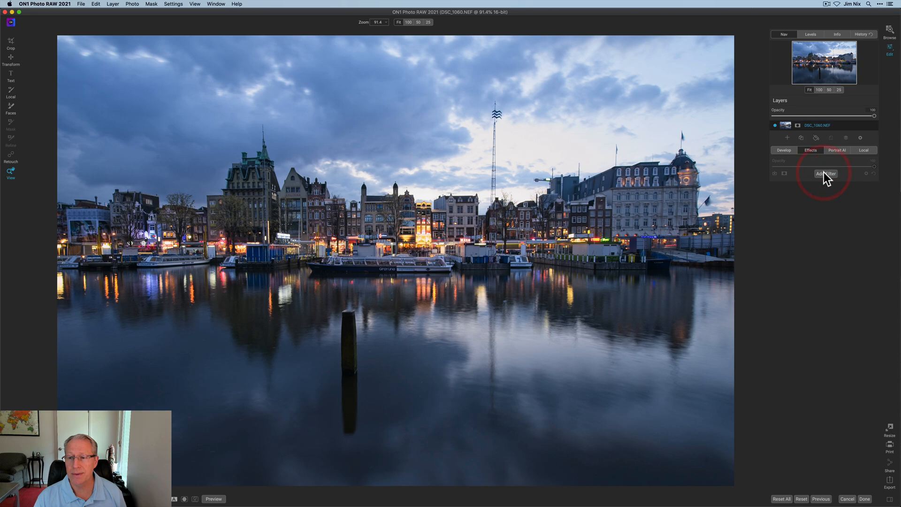
Add an HDR Look filter from the Filters browser
{"action": "left_click", "coordinate": [825, 174]}
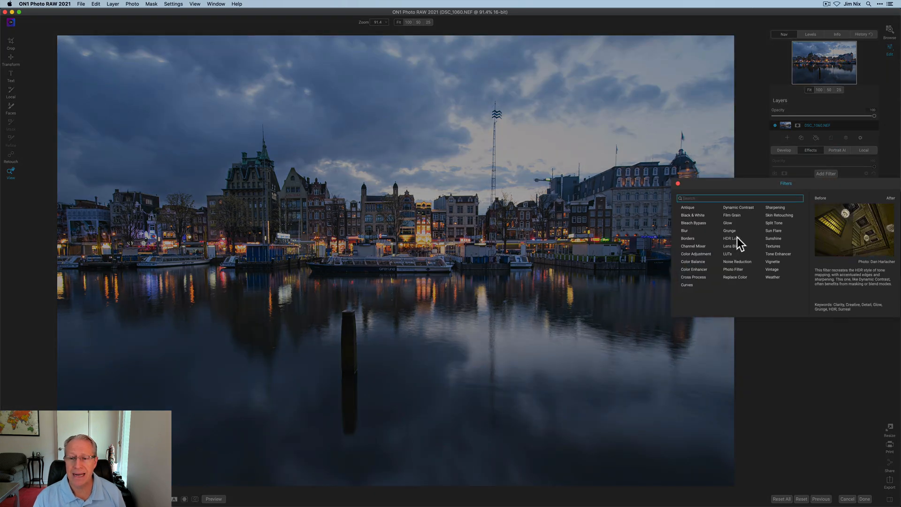
{"action": "left_click", "coordinate": [730, 238]}
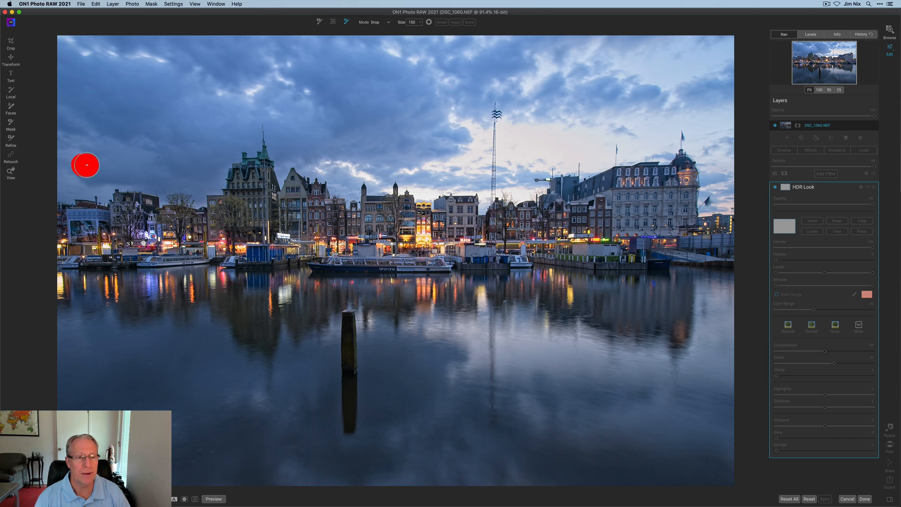
Paint drop strokes across the whole sky and the water to exclude them from HDR Look
{"action": "left_click_drag", "start_coordinate": [86, 165], "coordinate": [242, 91]}
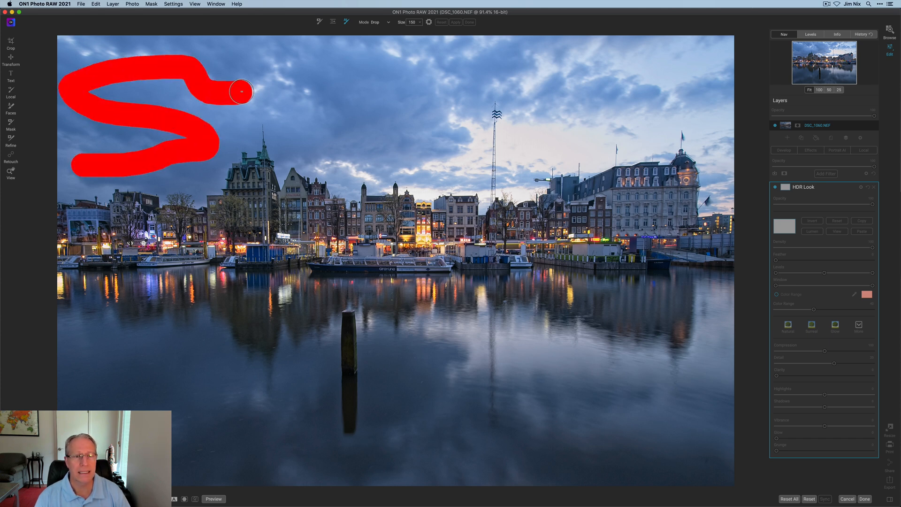
{"action": "left_click_drag", "start_coordinate": [241, 90], "coordinate": [342, 89]}
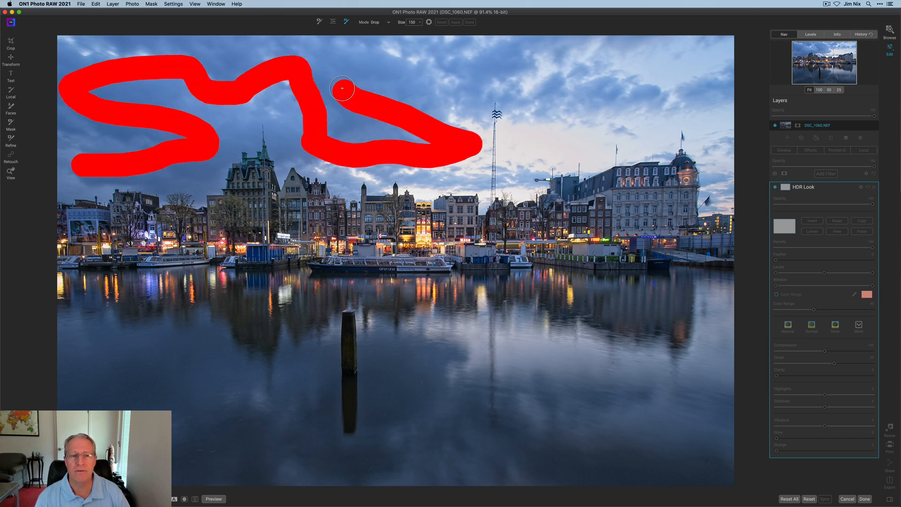
{"action": "left_click_drag", "start_coordinate": [342, 89], "coordinate": [681, 76]}
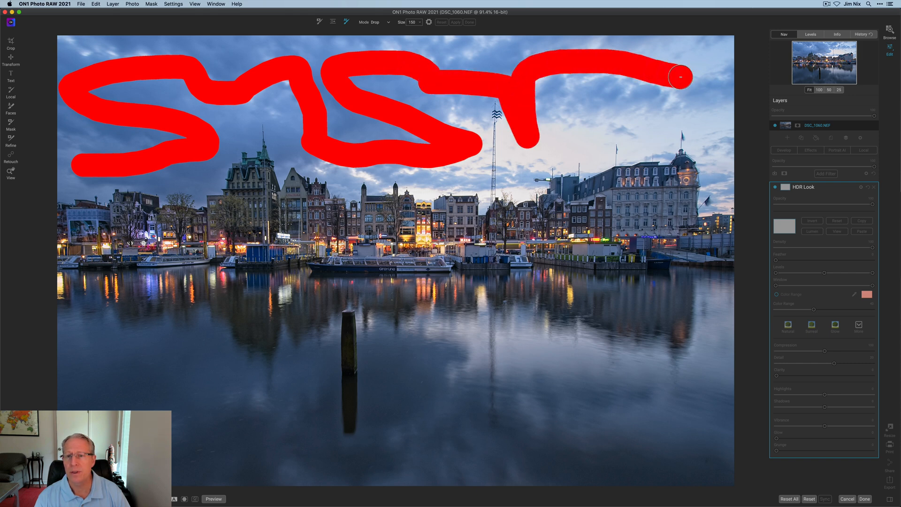
{"action": "left_click_drag", "start_coordinate": [679, 74], "coordinate": [500, 293]}
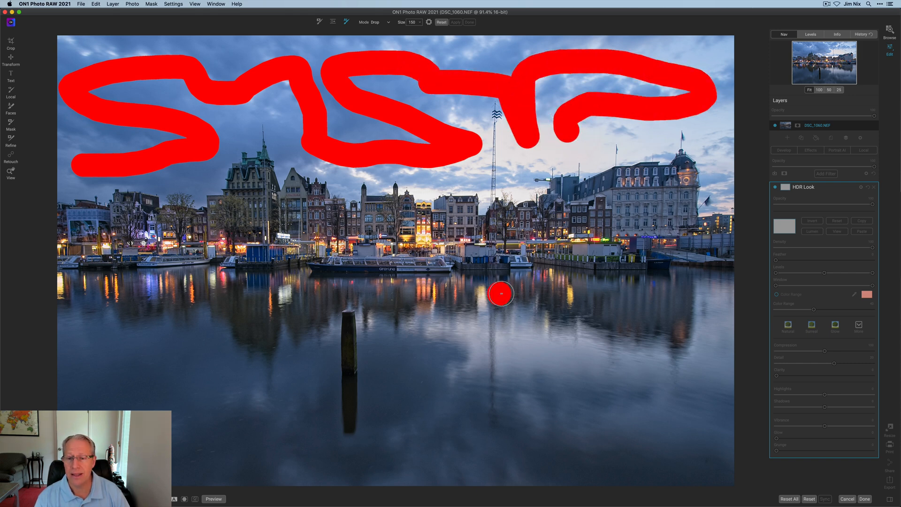
{"action": "left_click_drag", "start_coordinate": [500, 293], "coordinate": [625, 380]}
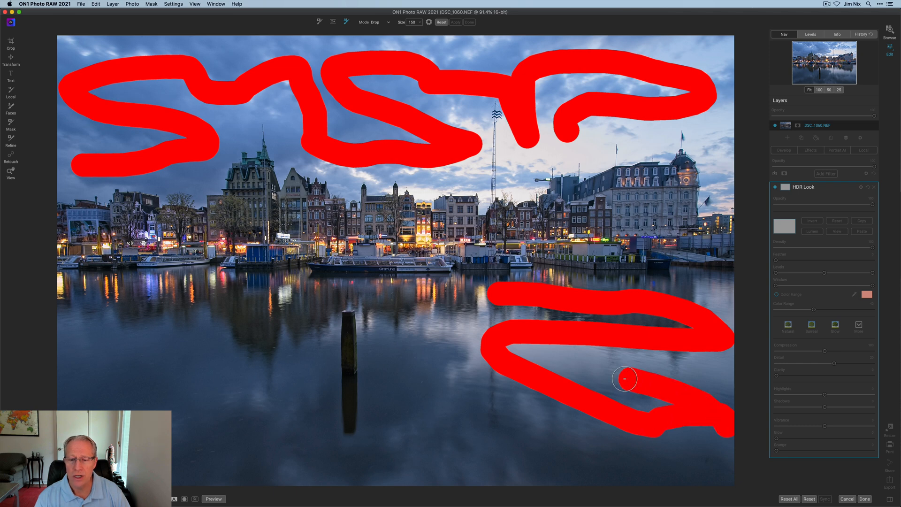
{"action": "left_click_drag", "start_coordinate": [623, 380], "coordinate": [236, 310]}
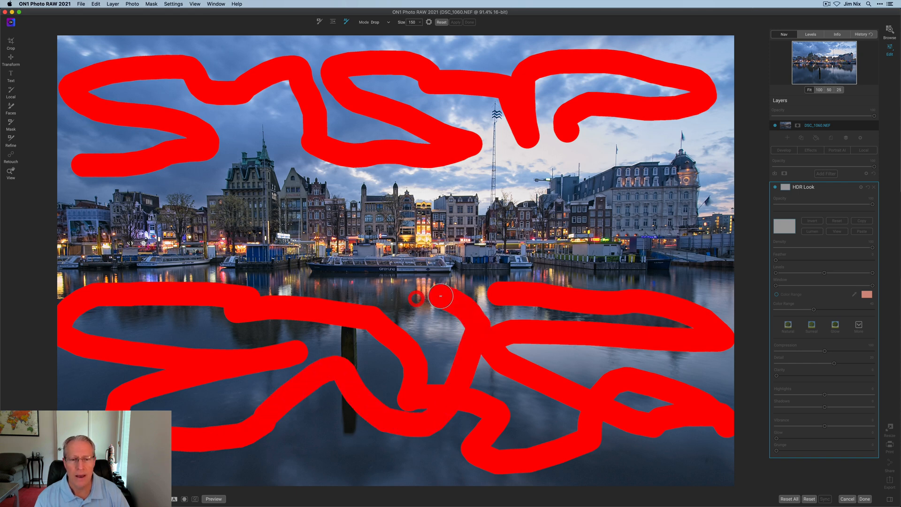
{"action": "mouse_move", "coordinate": [415, 299]}
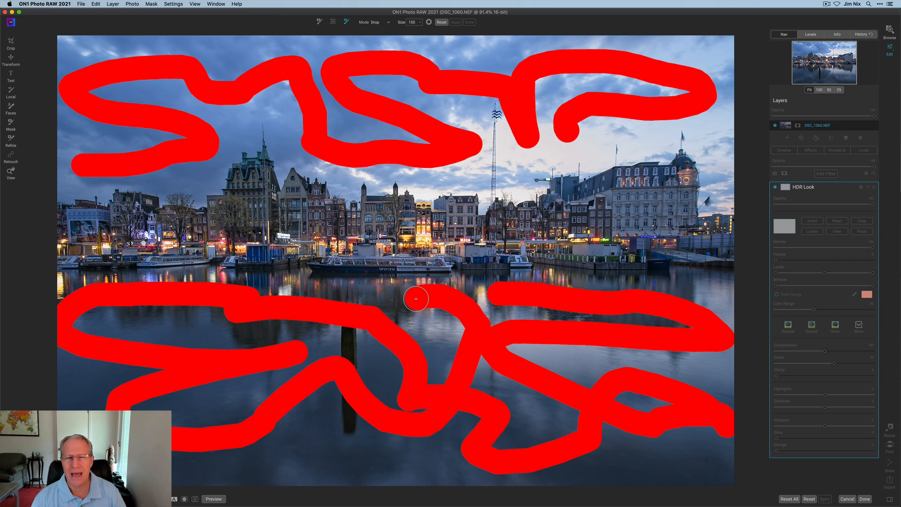
{"action": "left_click", "coordinate": [377, 22]}
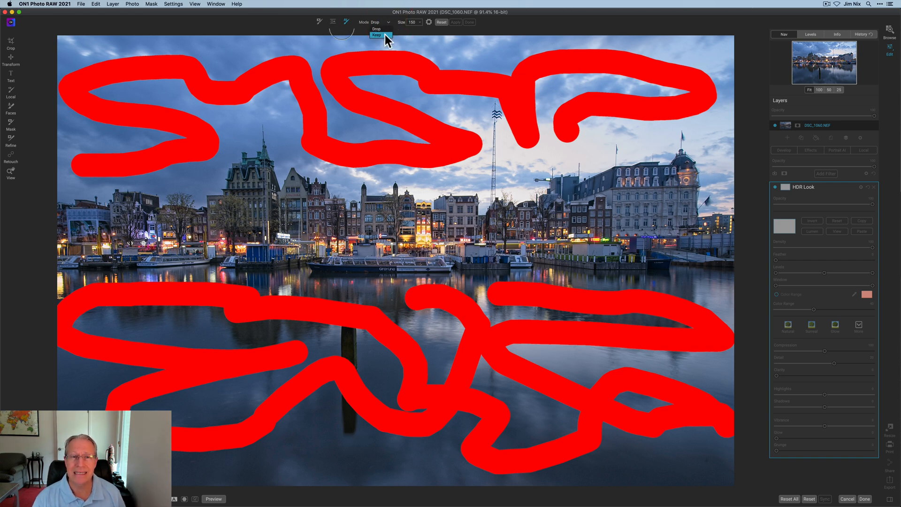
Switch the brush to Keep and paint along the skyline buildings, boats and hotel waterfront
{"action": "left_click", "coordinate": [377, 35]}
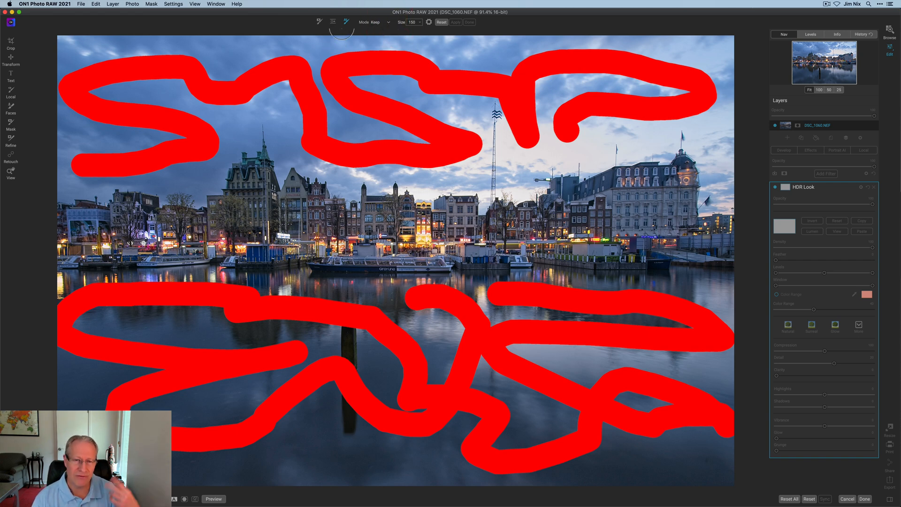
{"action": "mouse_move", "coordinate": [115, 242]}
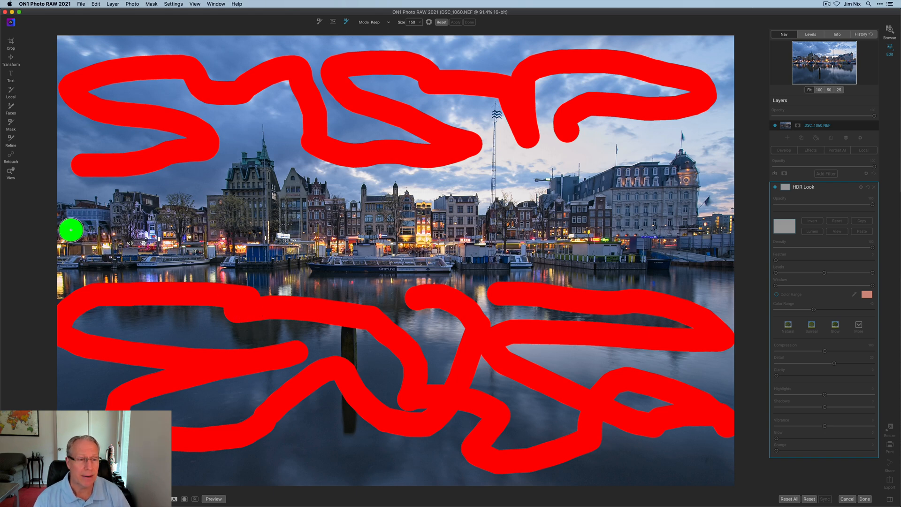
{"action": "left_click_drag", "start_coordinate": [71, 230], "coordinate": [115, 238]}
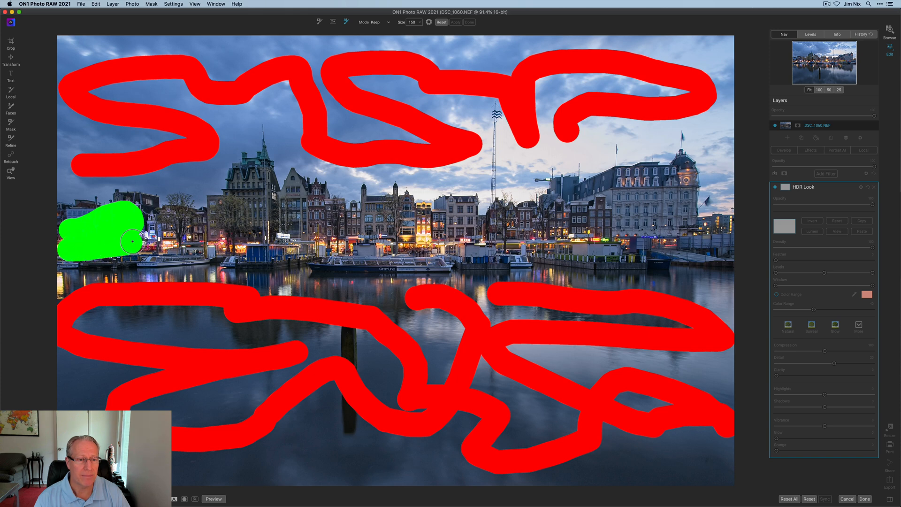
{"action": "left_click_drag", "start_coordinate": [118, 241], "coordinate": [259, 230]}
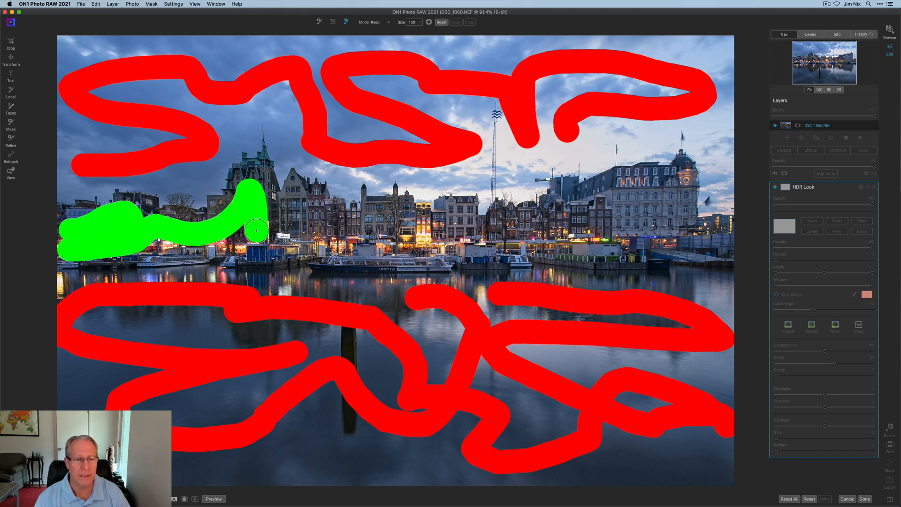
{"action": "left_click_drag", "start_coordinate": [255, 230], "coordinate": [290, 235]}
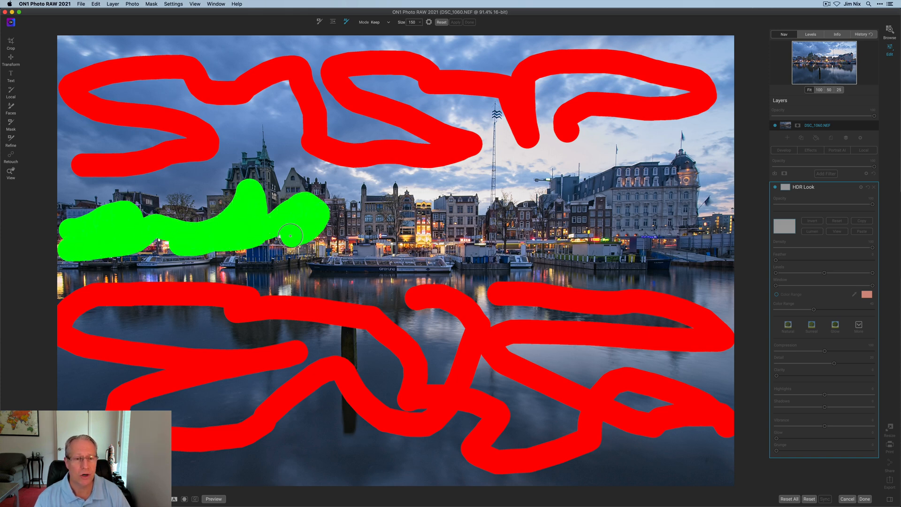
{"action": "left_click_drag", "start_coordinate": [290, 235], "coordinate": [414, 225]}
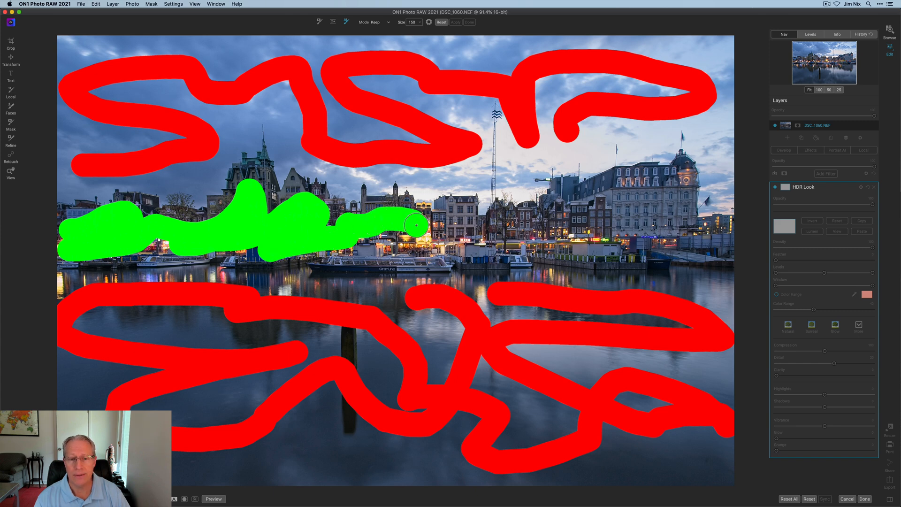
{"action": "left_click_drag", "start_coordinate": [413, 226], "coordinate": [445, 221]}
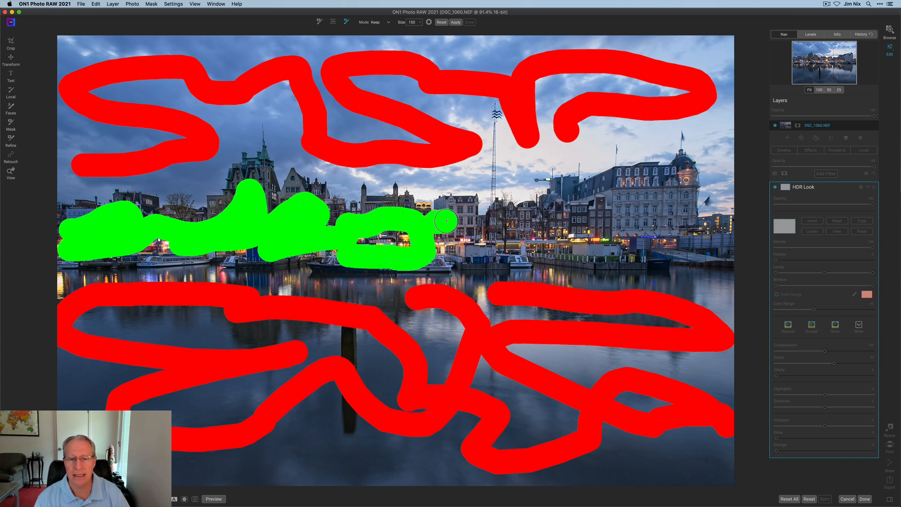
{"action": "left_click_drag", "start_coordinate": [448, 221], "coordinate": [552, 235]}
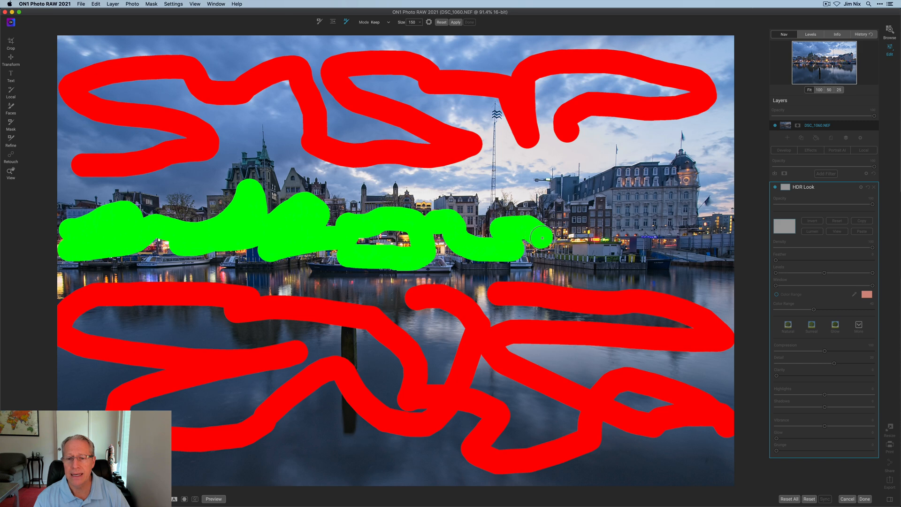
{"action": "left_click_drag", "start_coordinate": [555, 235], "coordinate": [675, 244]}
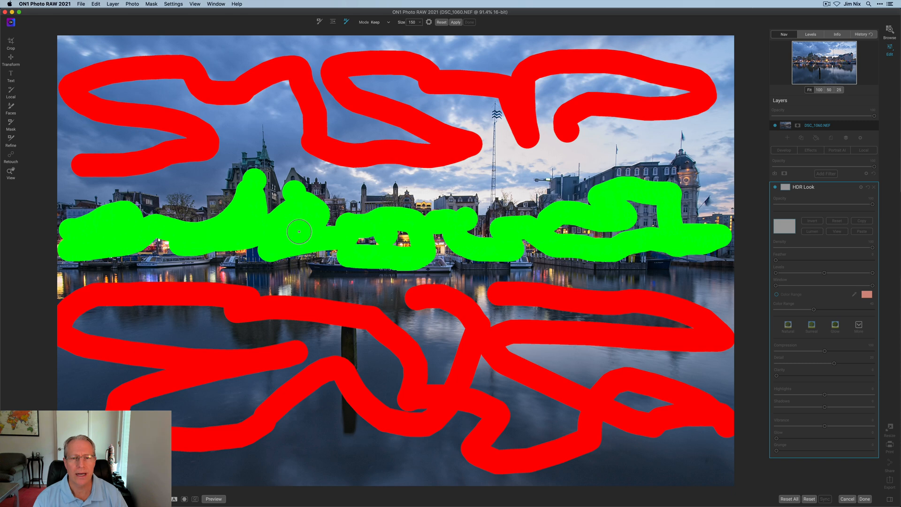
{"action": "mouse_move", "coordinate": [333, 240]}
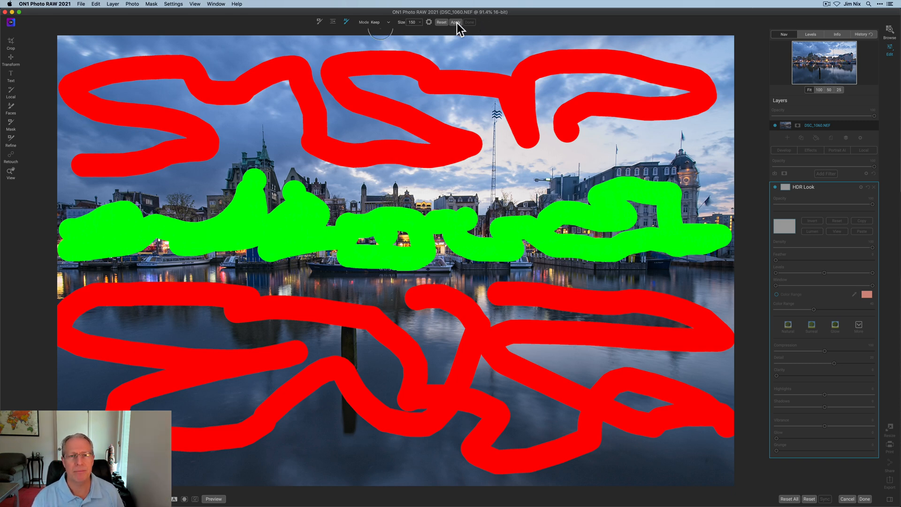
Apply the painted keep and drop strokes to the mask and confirm it with Done
{"action": "left_click", "coordinate": [454, 22]}
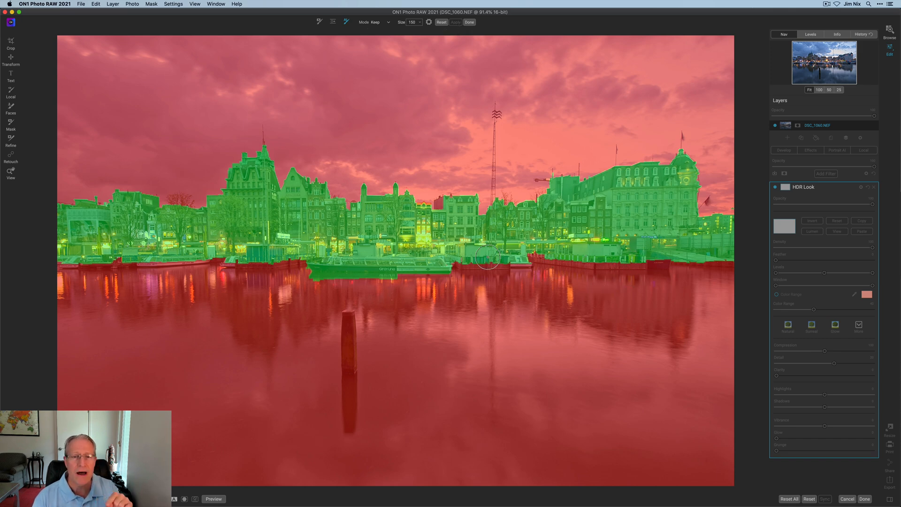
{"action": "mouse_move", "coordinate": [384, 47]}
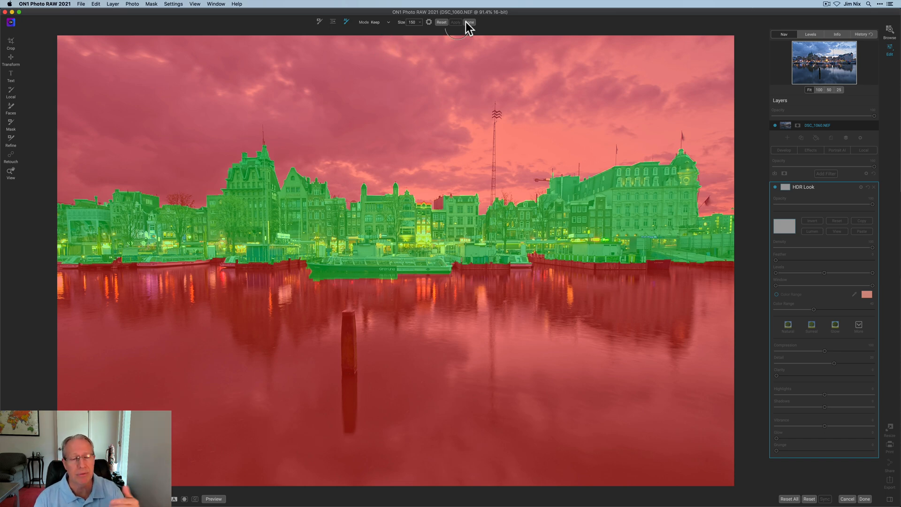
{"action": "mouse_move", "coordinate": [427, 126]}
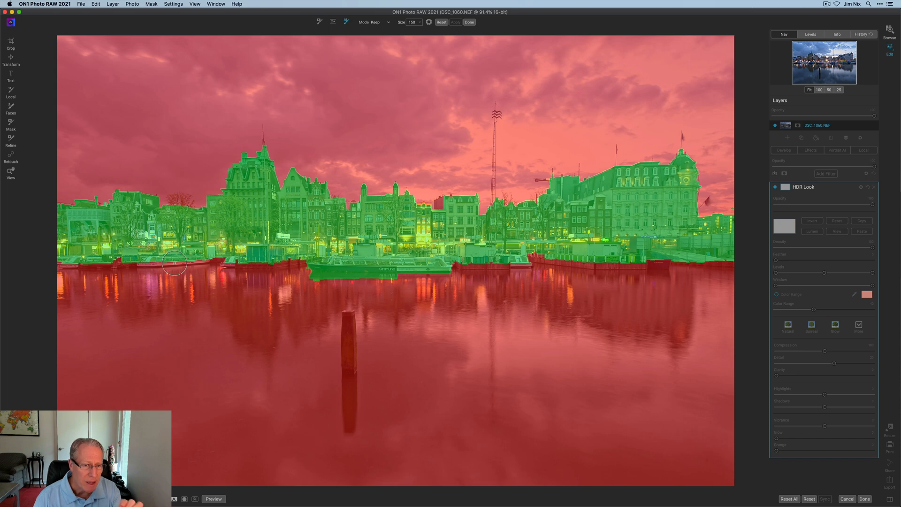
{"action": "mouse_move", "coordinate": [470, 107]}
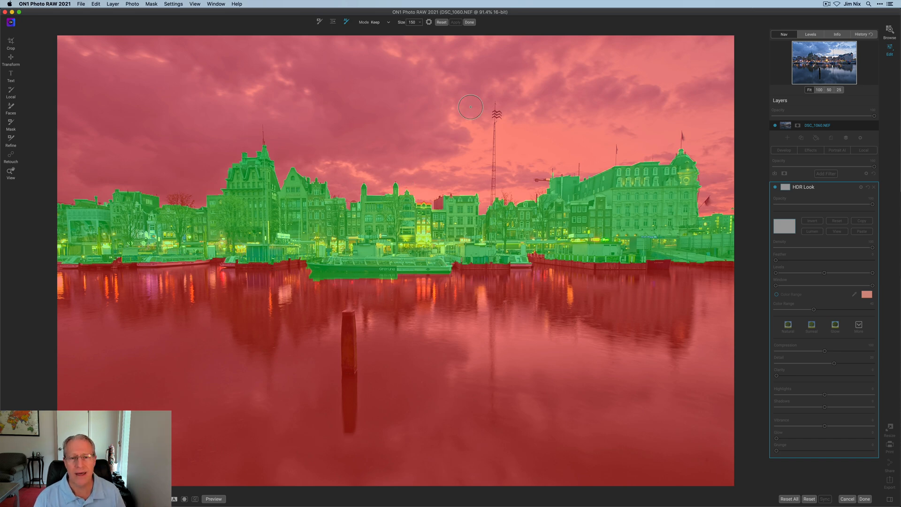
{"action": "mouse_move", "coordinate": [460, 220]}
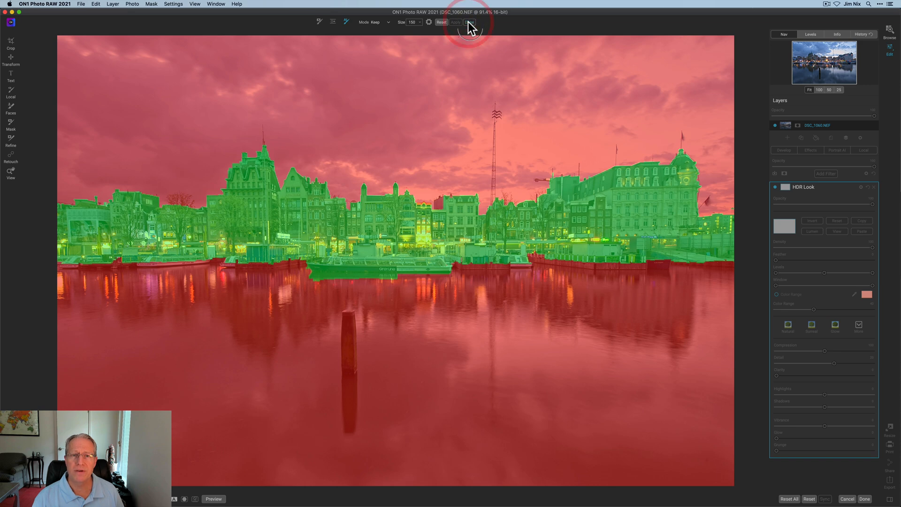
{"action": "left_click", "coordinate": [471, 22]}
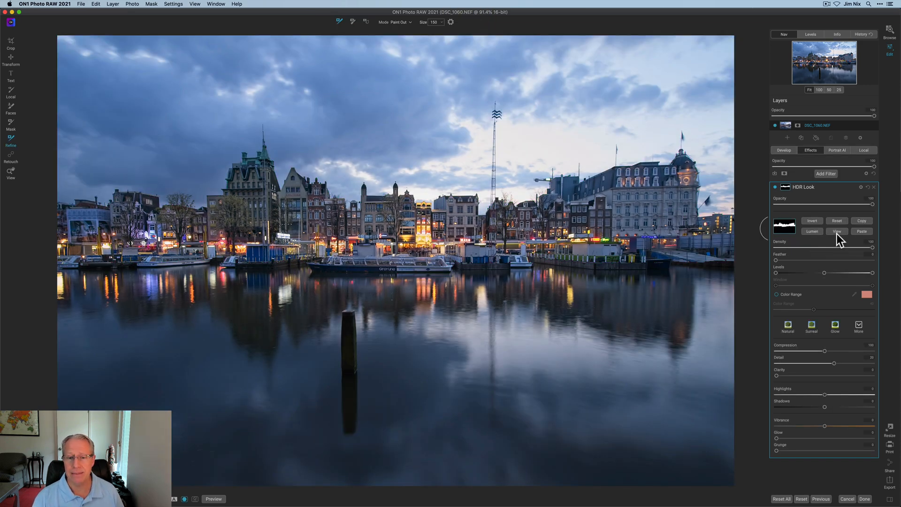
Tighten the HDR Look mask's Levels while previewing it in black and white
{"action": "left_click", "coordinate": [837, 231]}
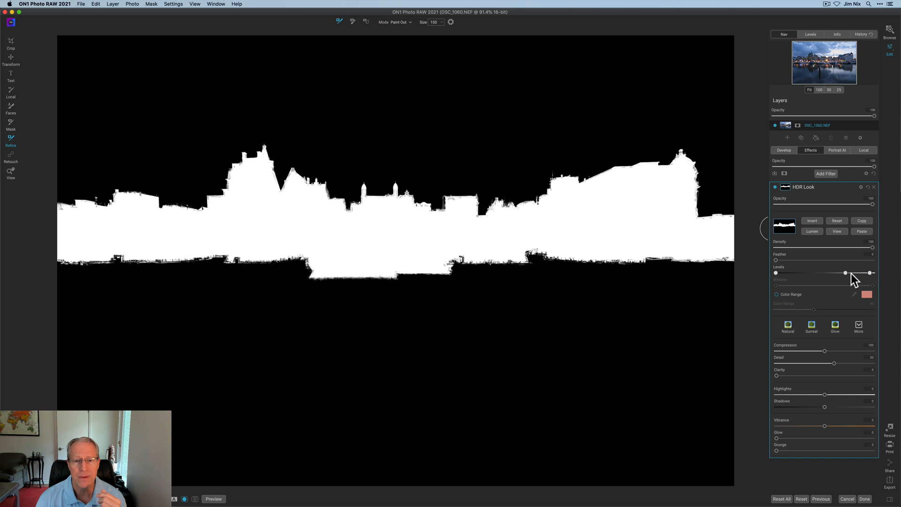
{"action": "left_click_drag", "start_coordinate": [845, 273], "coordinate": [856, 273]}
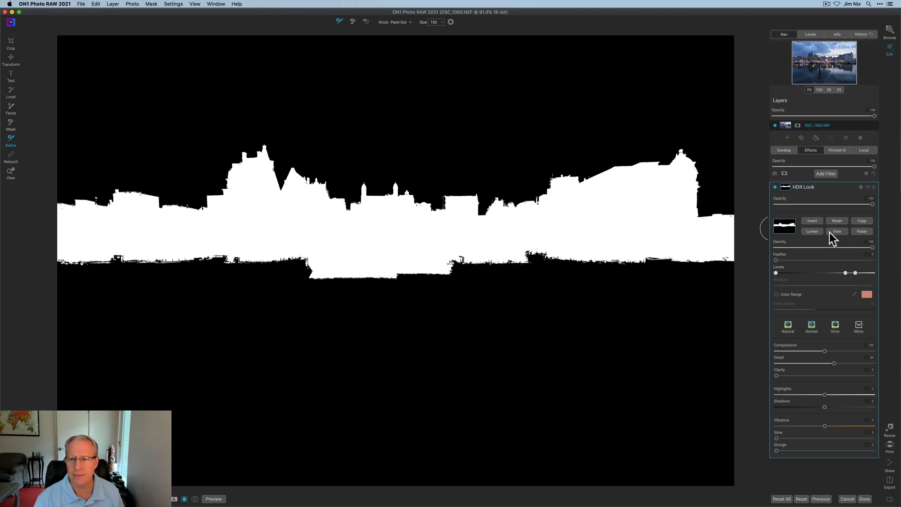
{"action": "left_click", "coordinate": [837, 231]}
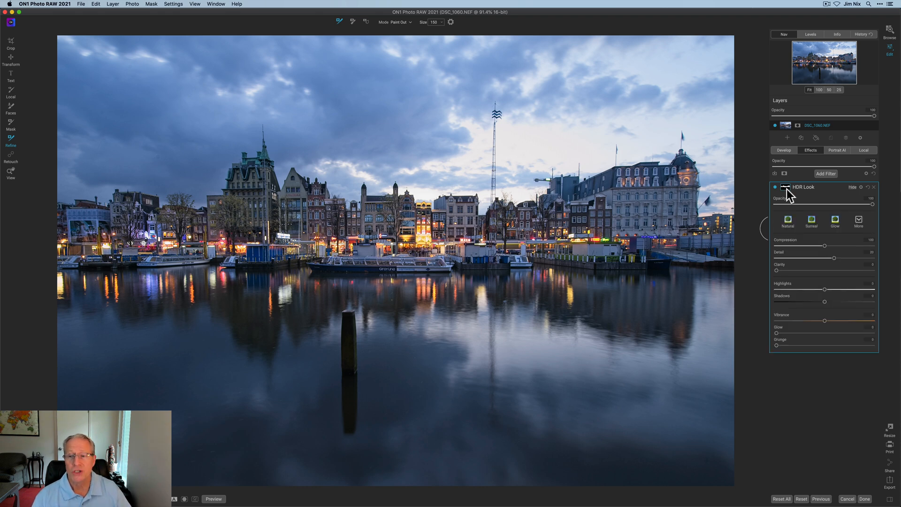
{"action": "mouse_move", "coordinate": [827, 253]}
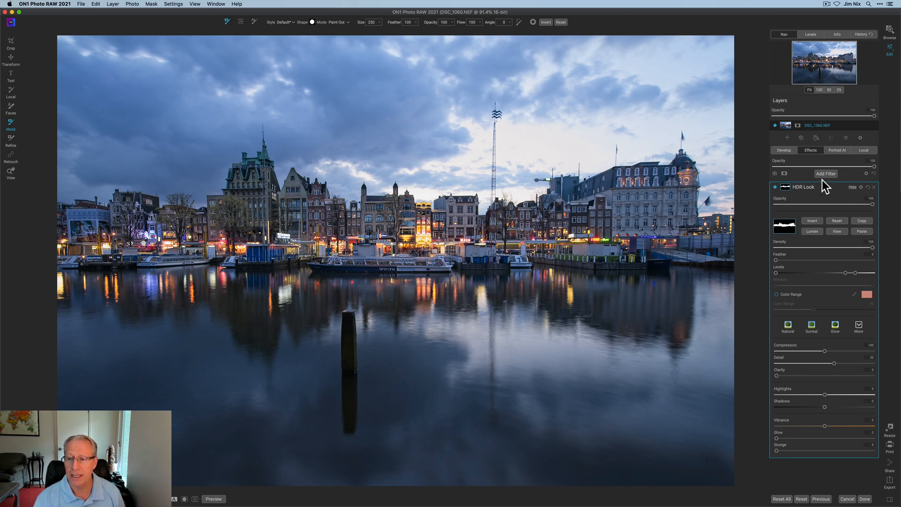
Add a Dynamic Contrast filter and paste the copied buildings mask into it
{"action": "left_click", "coordinate": [826, 174]}
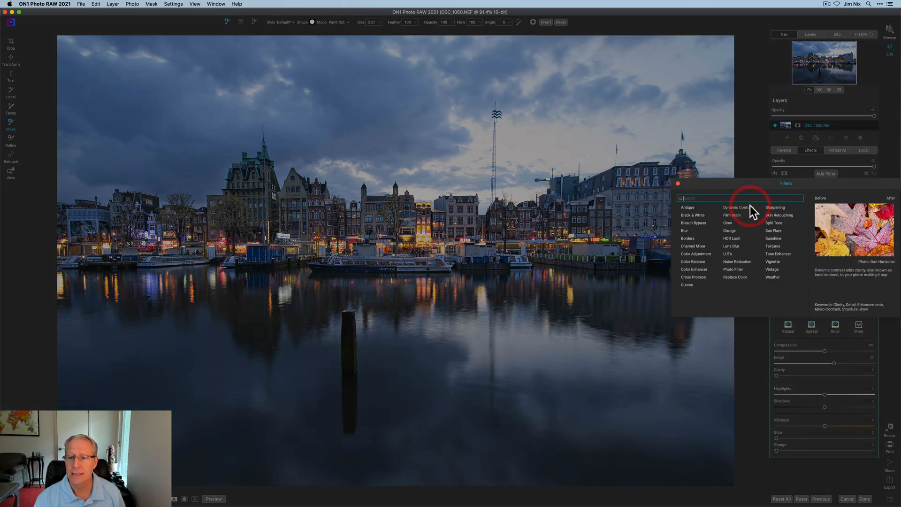
{"action": "left_click", "coordinate": [737, 208]}
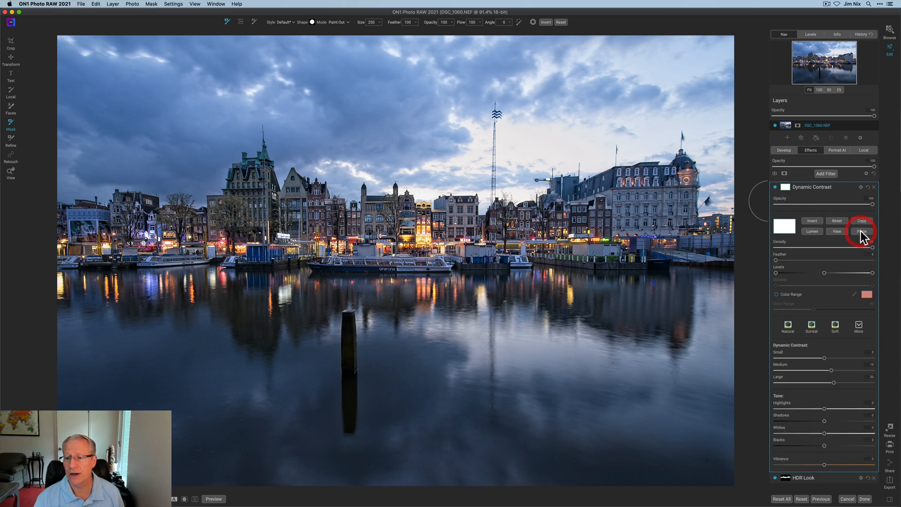
{"action": "left_click", "coordinate": [861, 231]}
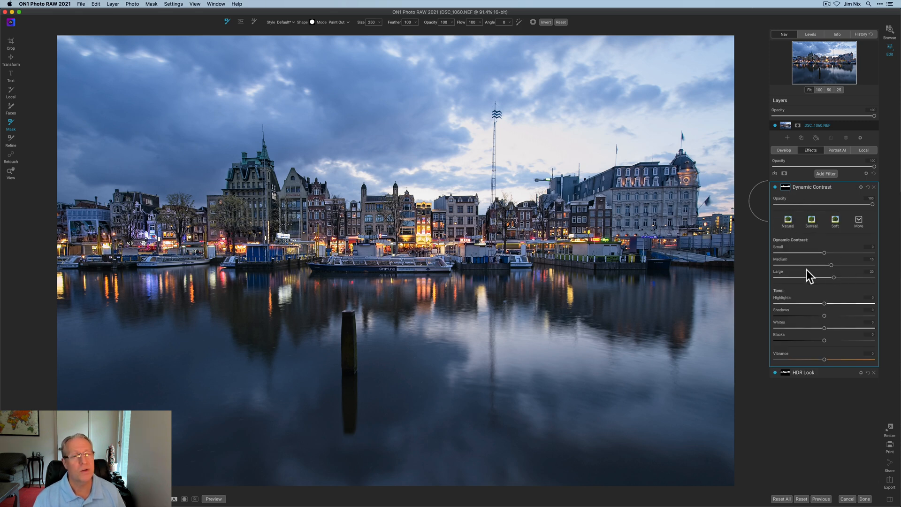
{"action": "mouse_move", "coordinate": [830, 279]}
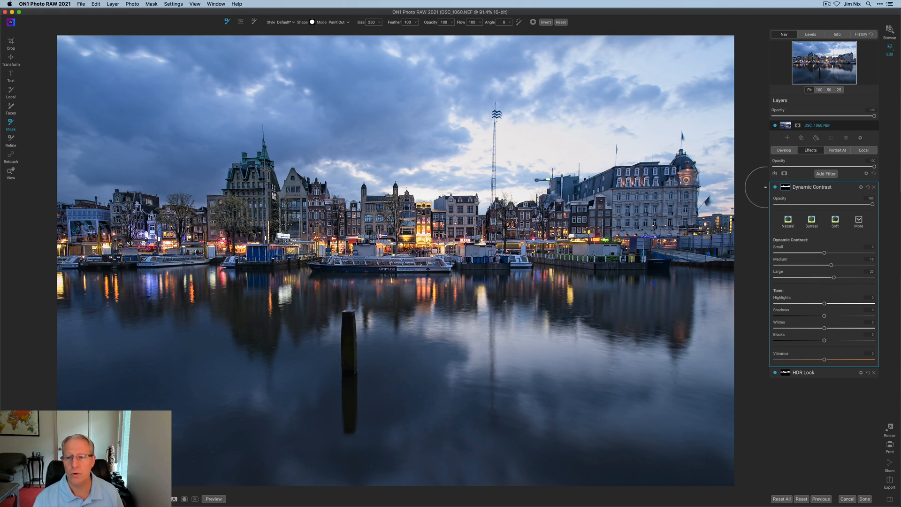
{"action": "left_click", "coordinate": [775, 186]}
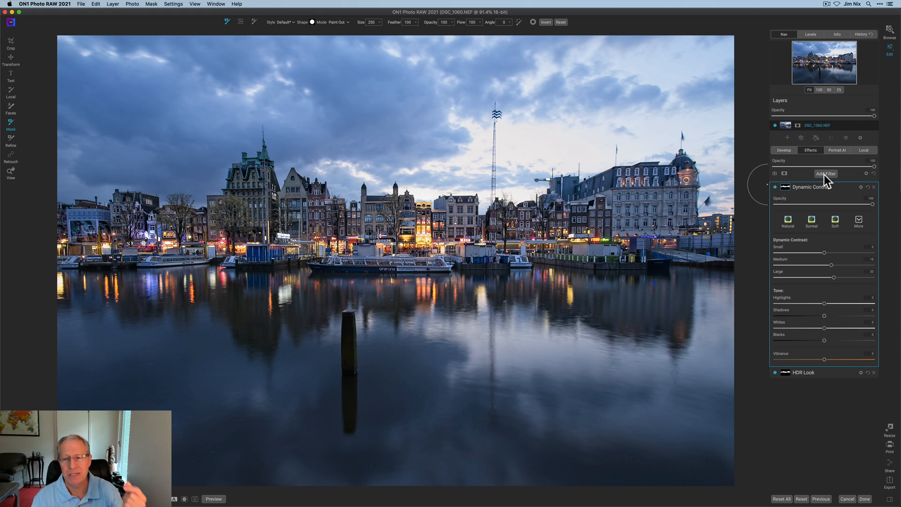
Add a second Dynamic Contrast filter and invert the pasted mask
{"action": "left_click", "coordinate": [826, 173]}
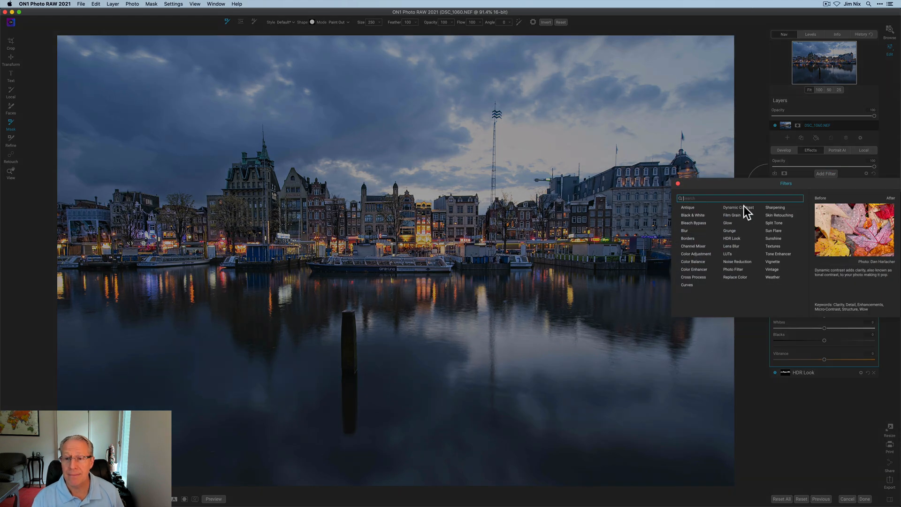
{"action": "left_click", "coordinate": [739, 207]}
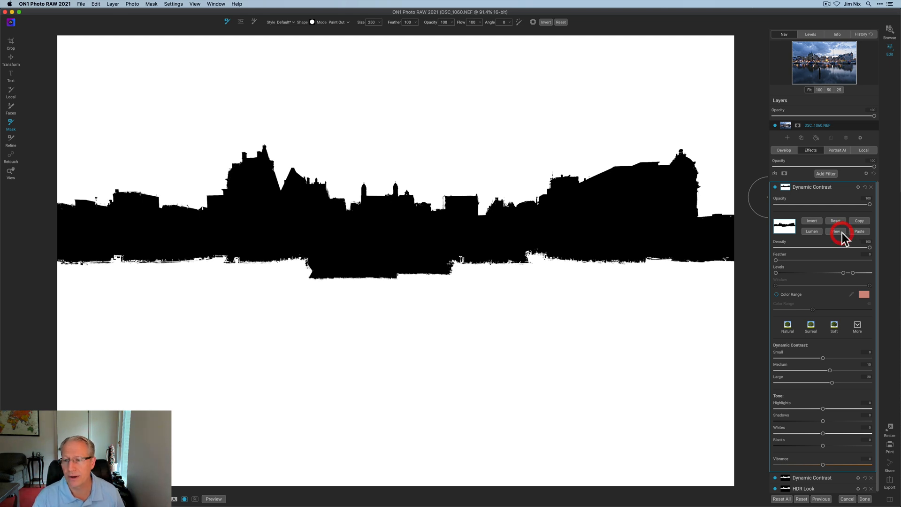
{"action": "left_click", "coordinate": [837, 231]}
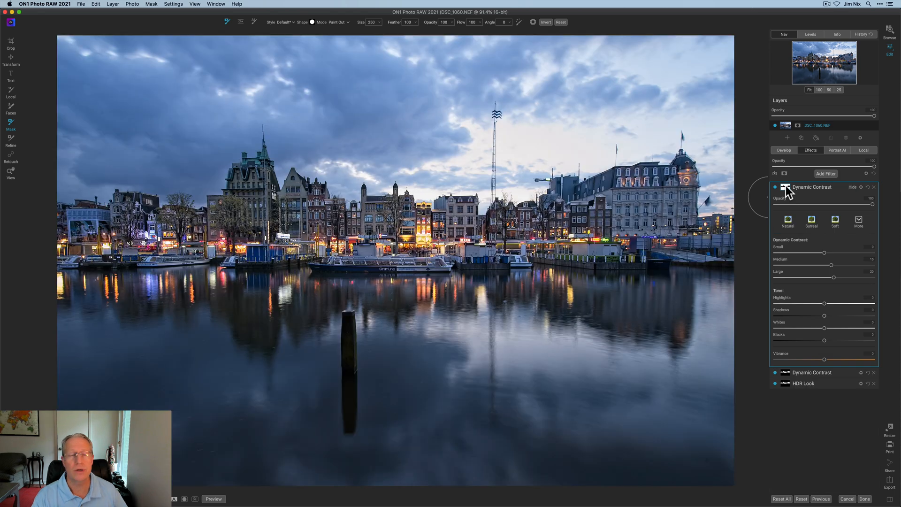
Lower the Small, Medium and Large Dynamic Contrast sliders to about -43/-44
{"action": "left_click_drag", "start_coordinate": [824, 252], "coordinate": [804, 252]}
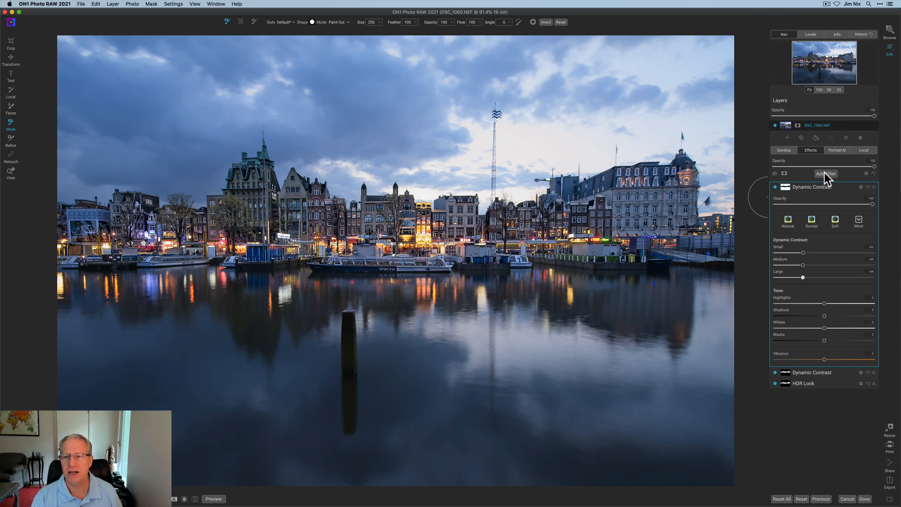
Add a Color Balance filter from the Filters browser
{"action": "left_click", "coordinate": [826, 174]}
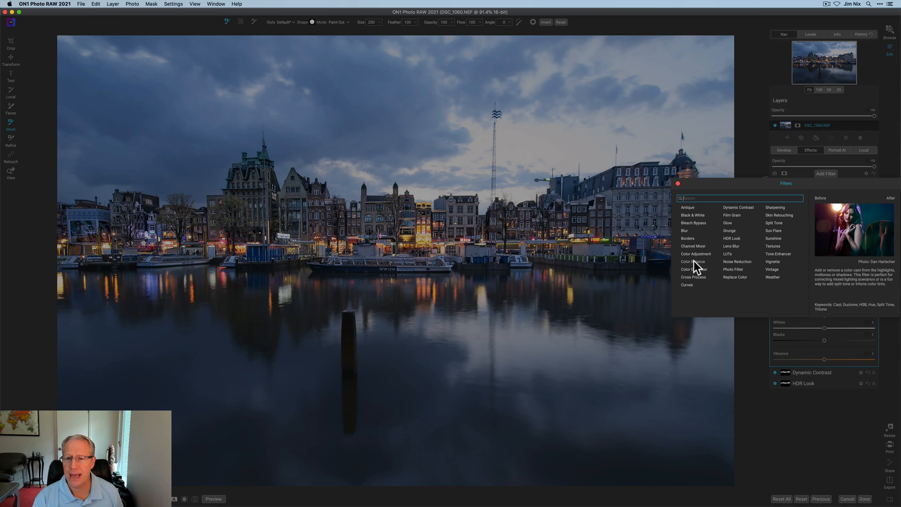
{"action": "left_click", "coordinate": [692, 262]}
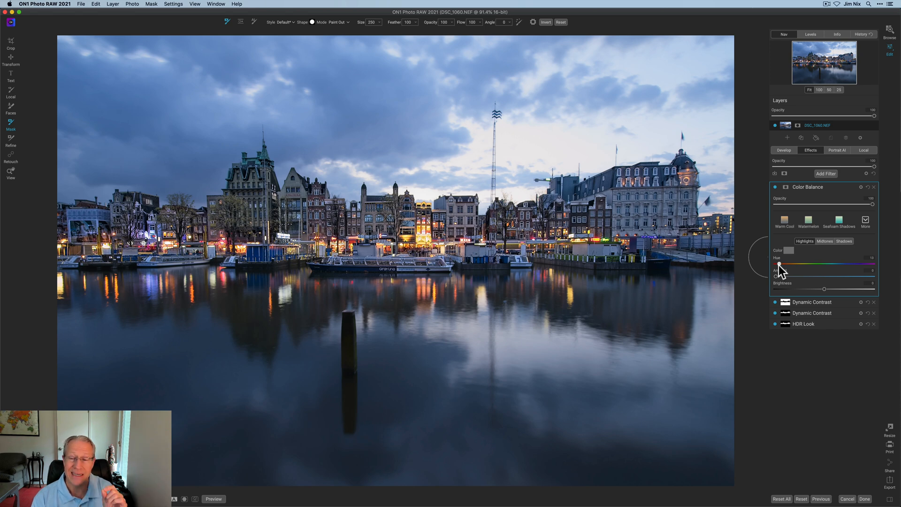
{"action": "mouse_move", "coordinate": [779, 279]}
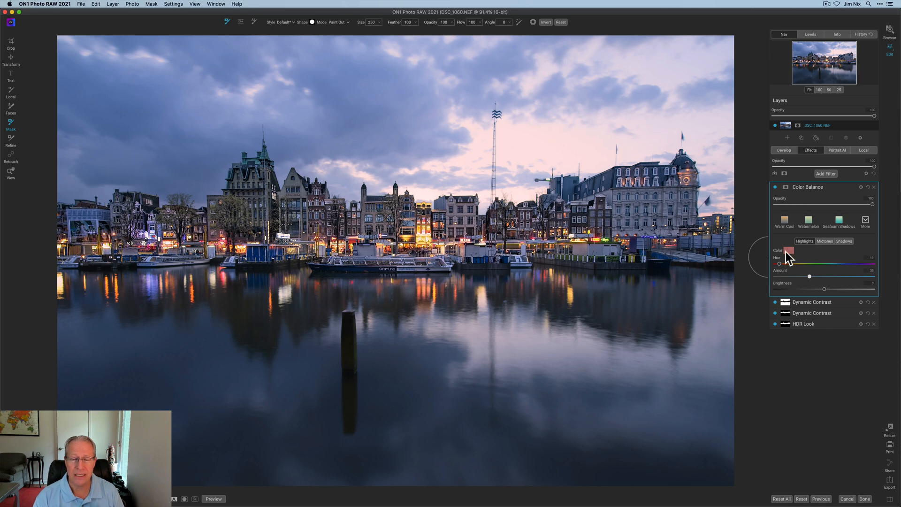
{"action": "mouse_move", "coordinate": [781, 276]}
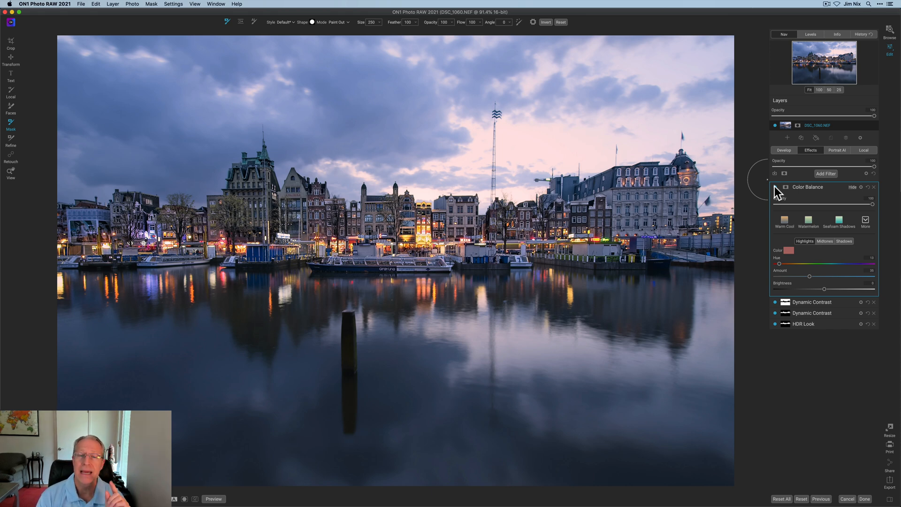
Add a Photo Filter, shift its hue from orange to red, and lower the amount to about 16
{"action": "left_click", "coordinate": [826, 174]}
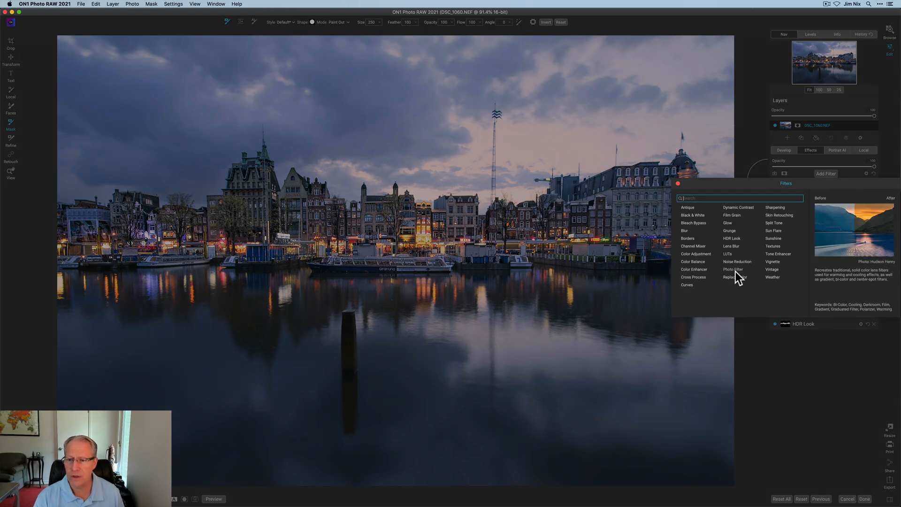
{"action": "left_click", "coordinate": [733, 269]}
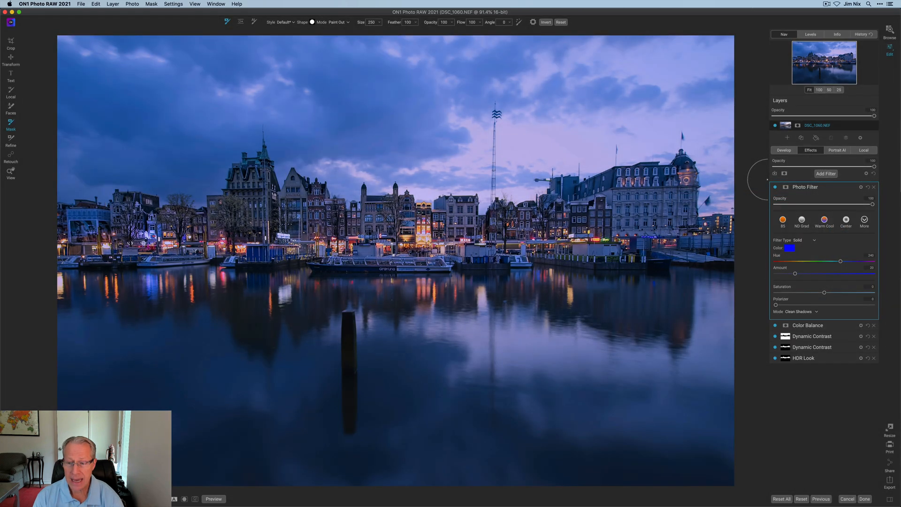
{"action": "left_click_drag", "start_coordinate": [840, 261], "coordinate": [784, 261]}
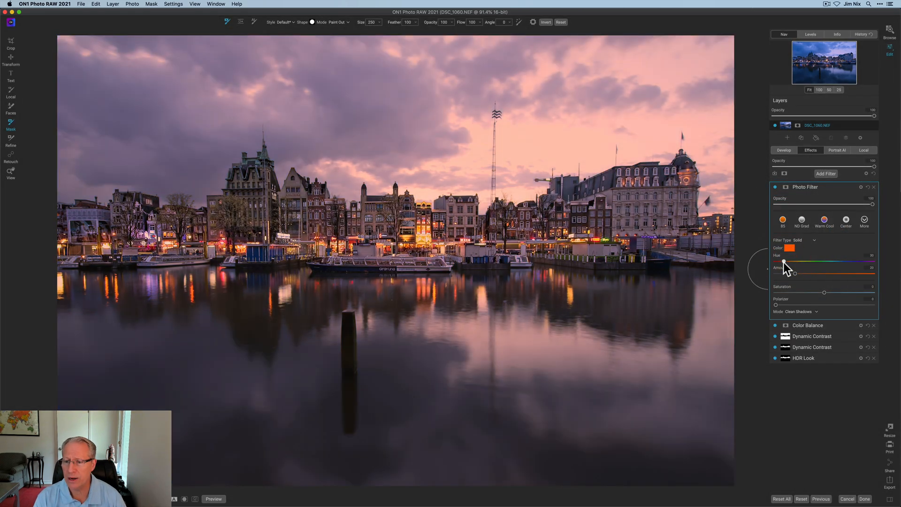
{"action": "left_click_drag", "start_coordinate": [796, 261], "coordinate": [783, 260]}
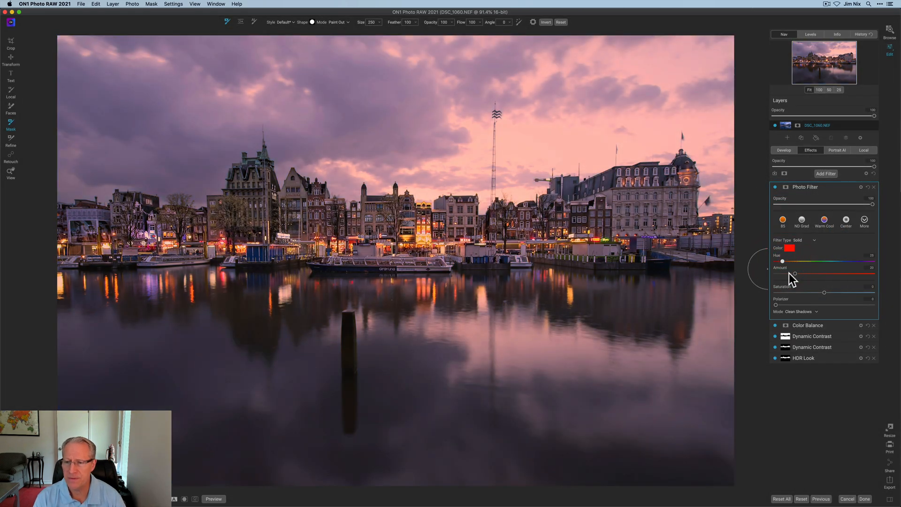
{"action": "left_click_drag", "start_coordinate": [794, 274], "coordinate": [781, 274]}
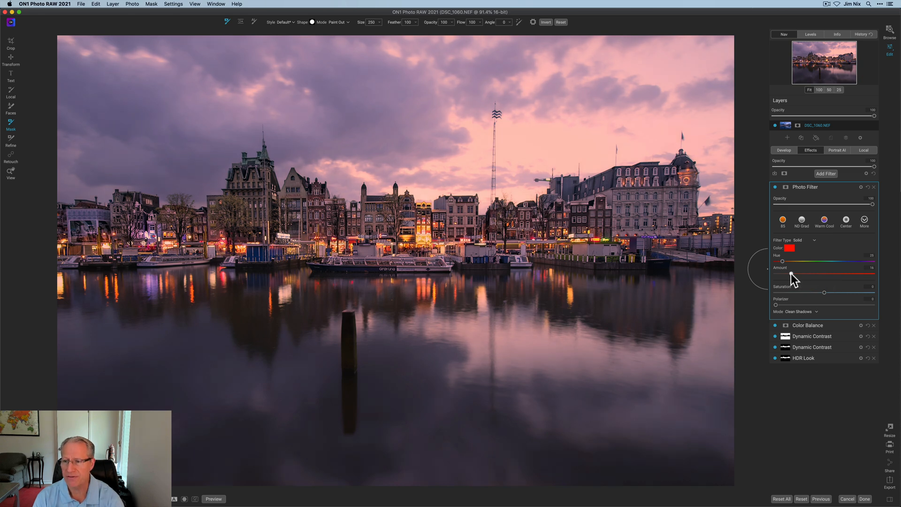
{"action": "mouse_move", "coordinate": [791, 278]}
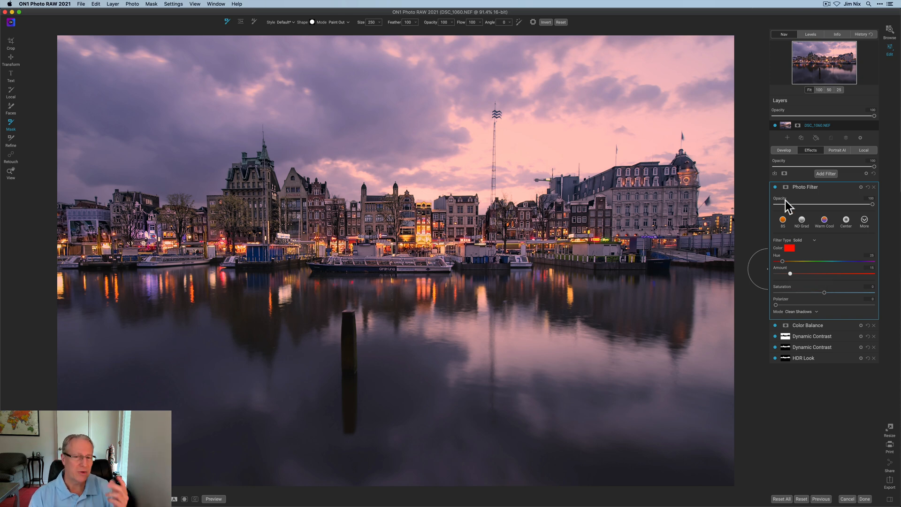
{"action": "mouse_move", "coordinate": [791, 204]}
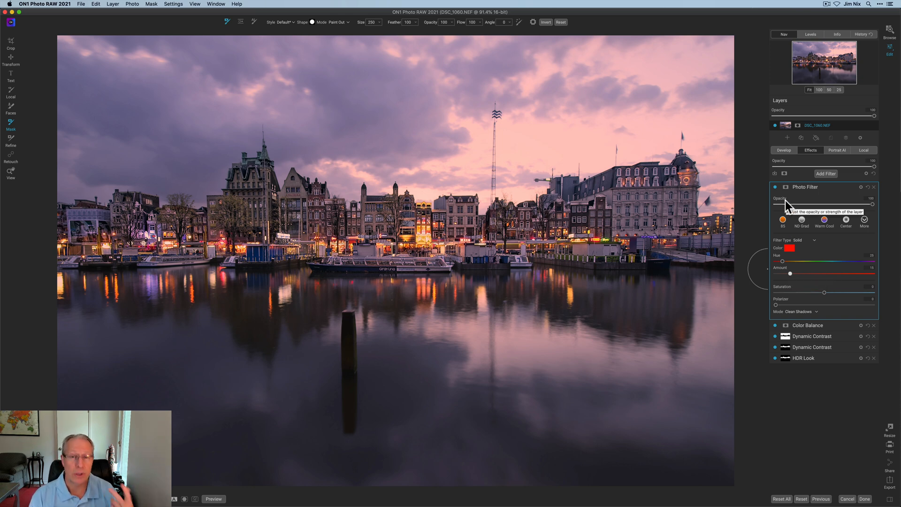
Open the Photo Filter's masking options
{"action": "left_click", "coordinate": [784, 187]}
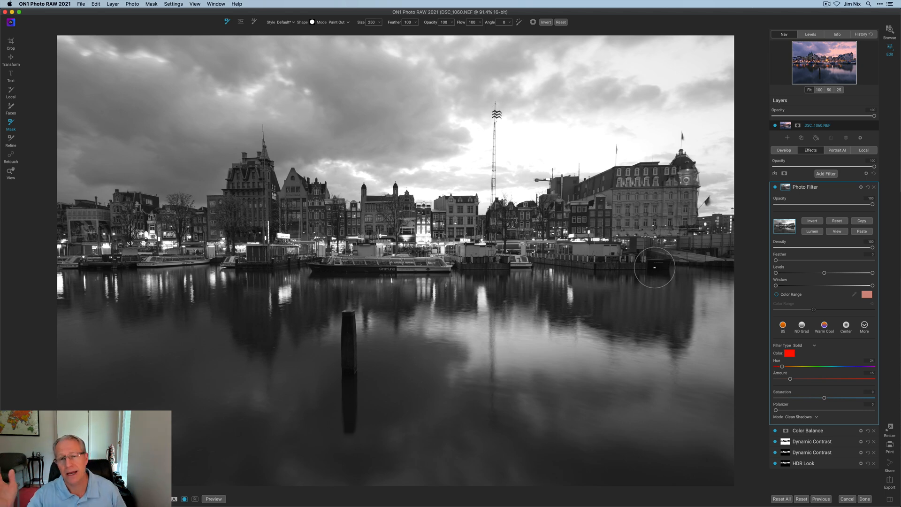
{"action": "mouse_move", "coordinate": [700, 282]}
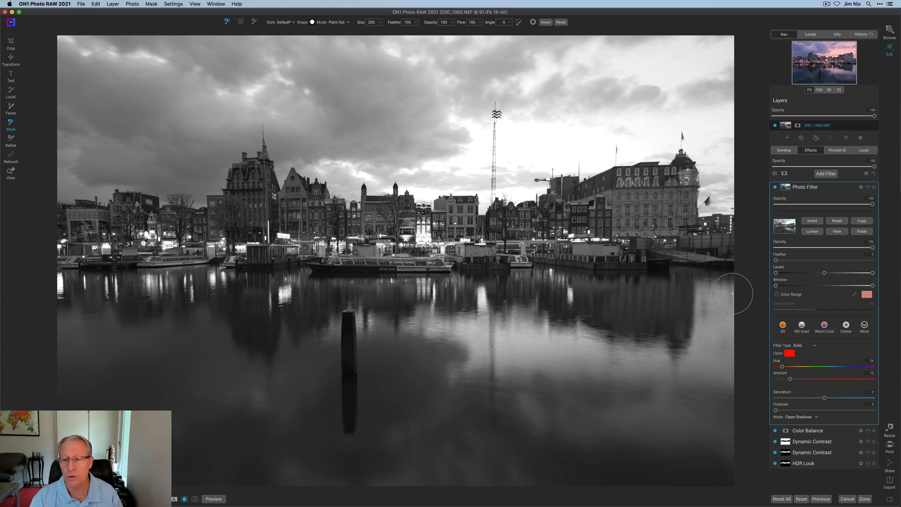
{"action": "mouse_move", "coordinate": [775, 279]}
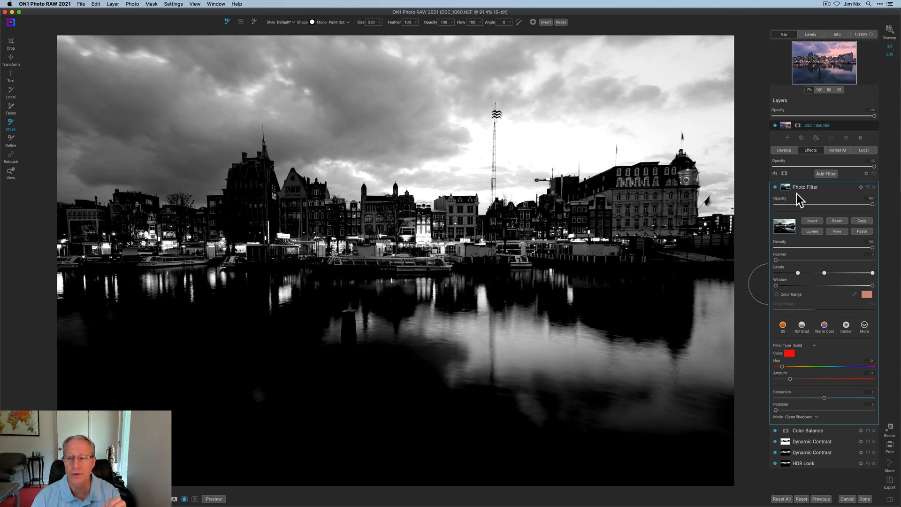
{"action": "mouse_move", "coordinate": [802, 244]}
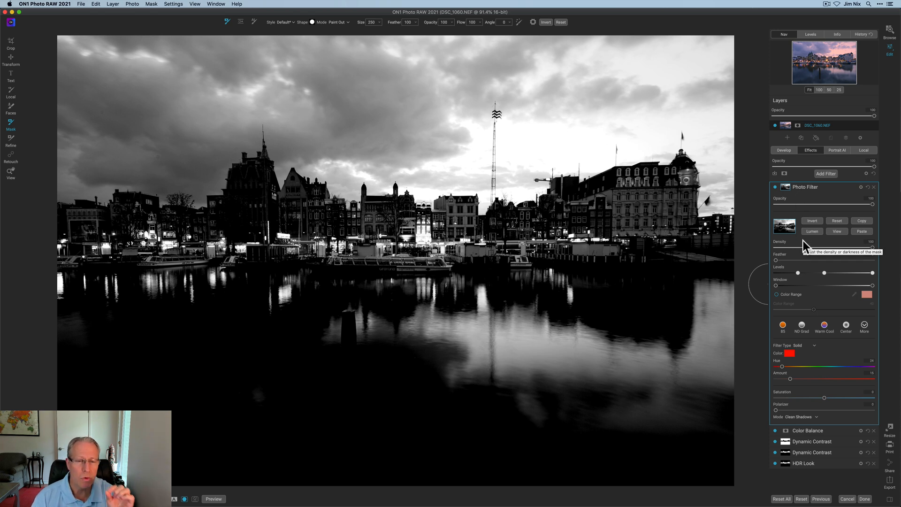
{"action": "mouse_move", "coordinate": [782, 279]}
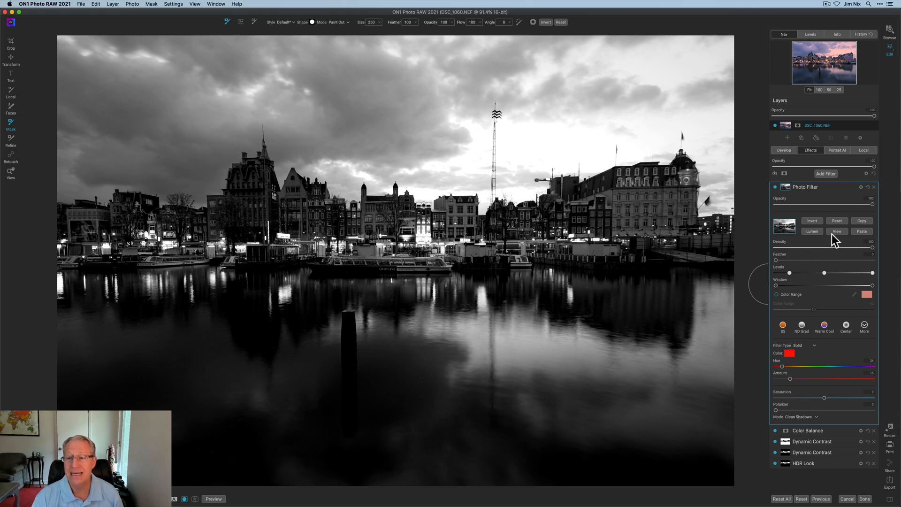
{"action": "mouse_move", "coordinate": [837, 235]}
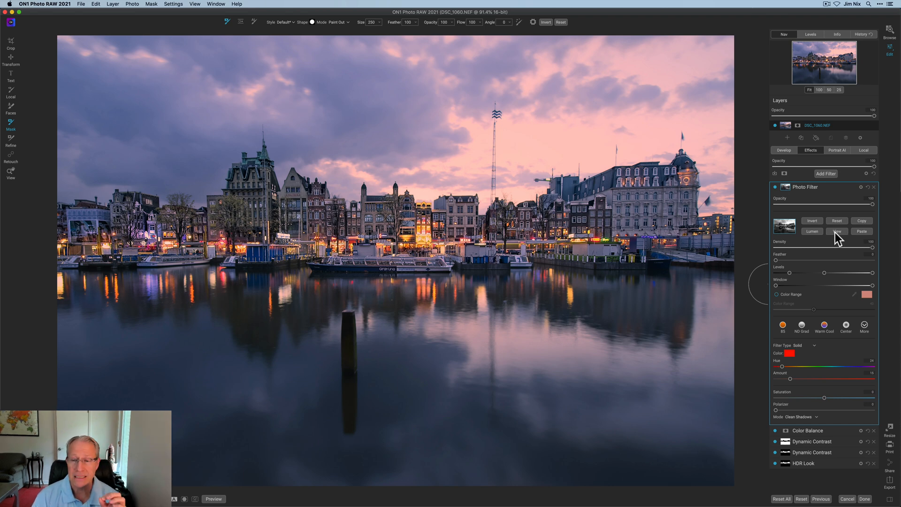
{"action": "mouse_move", "coordinate": [796, 253]}
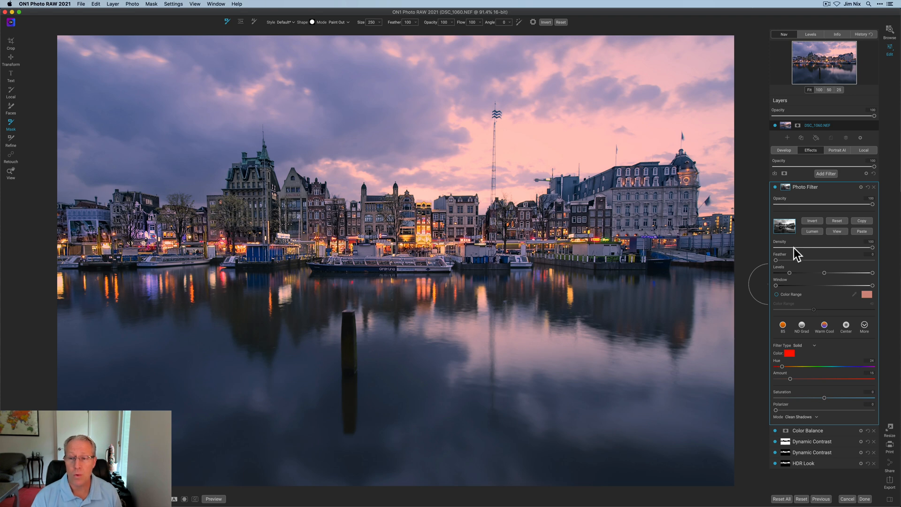
Collapse the mask settings, toggle the Photo Filter off and on, then slightly weaken the red tint
{"action": "left_click", "coordinate": [785, 186]}
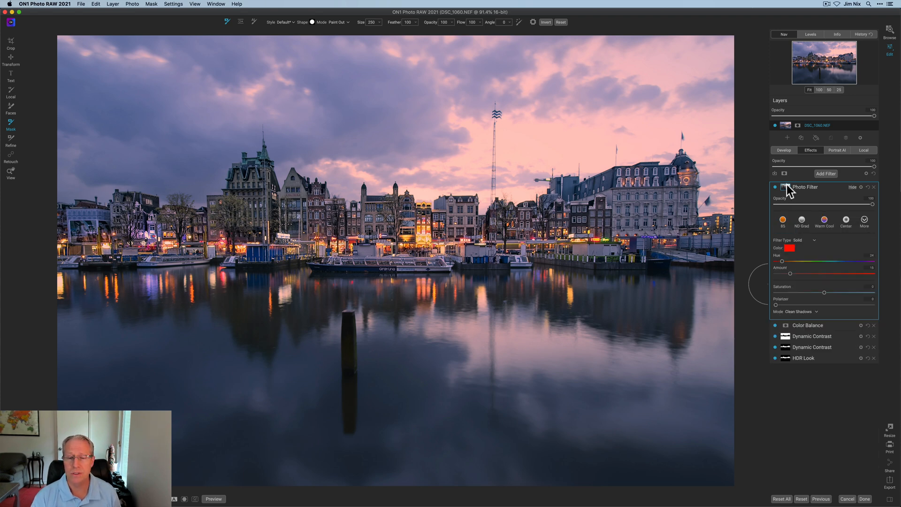
{"action": "mouse_move", "coordinate": [792, 210]}
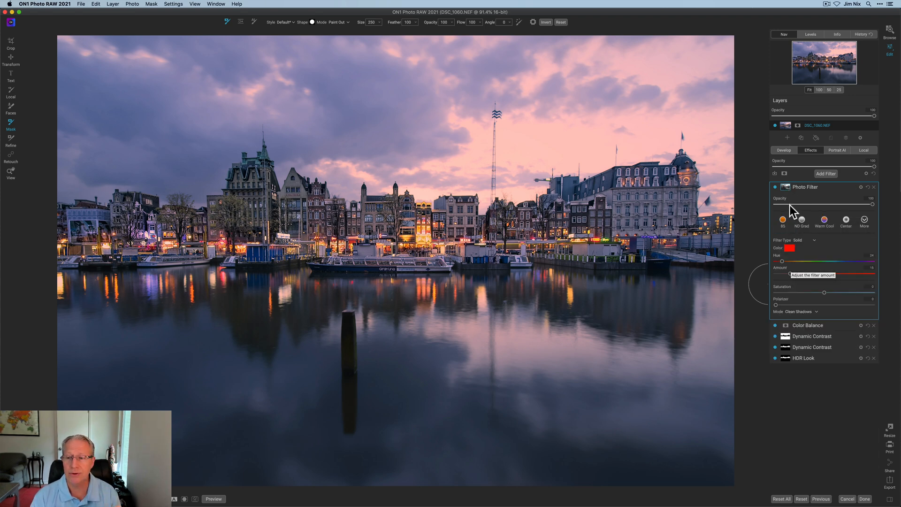
{"action": "left_click", "coordinate": [775, 187]}
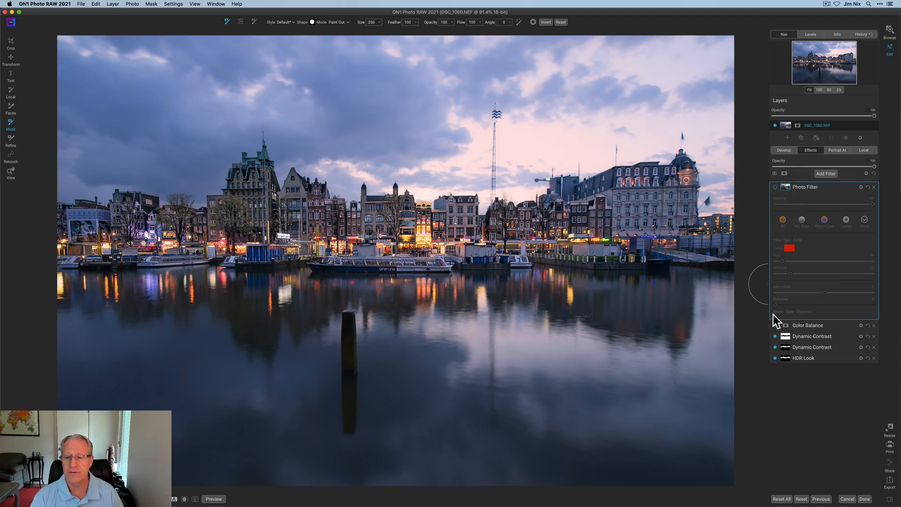
{"action": "left_click", "coordinate": [775, 325]}
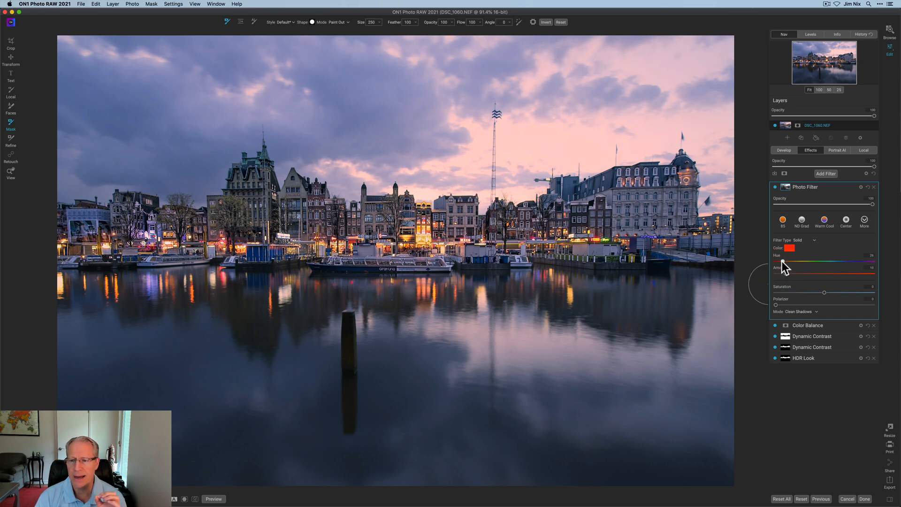
{"action": "left_click_drag", "start_coordinate": [804, 263], "coordinate": [781, 262]}
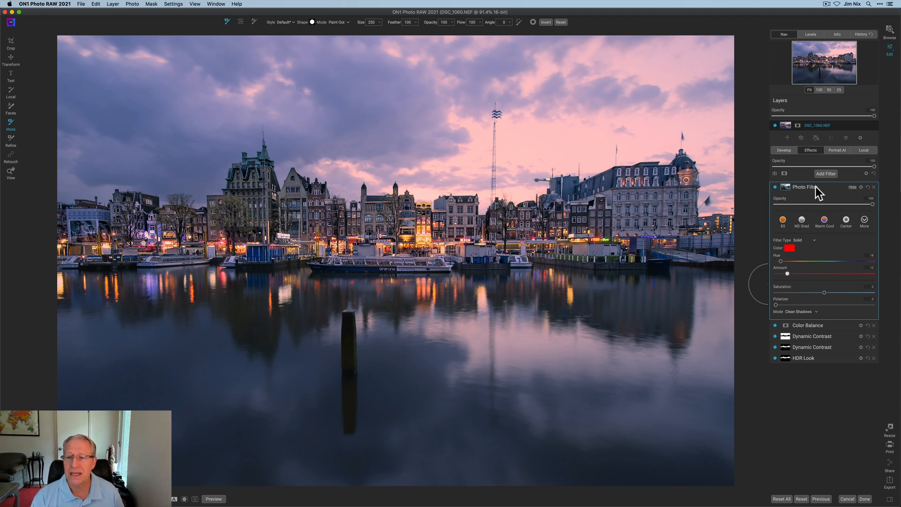
{"action": "left_click", "coordinate": [852, 187]}
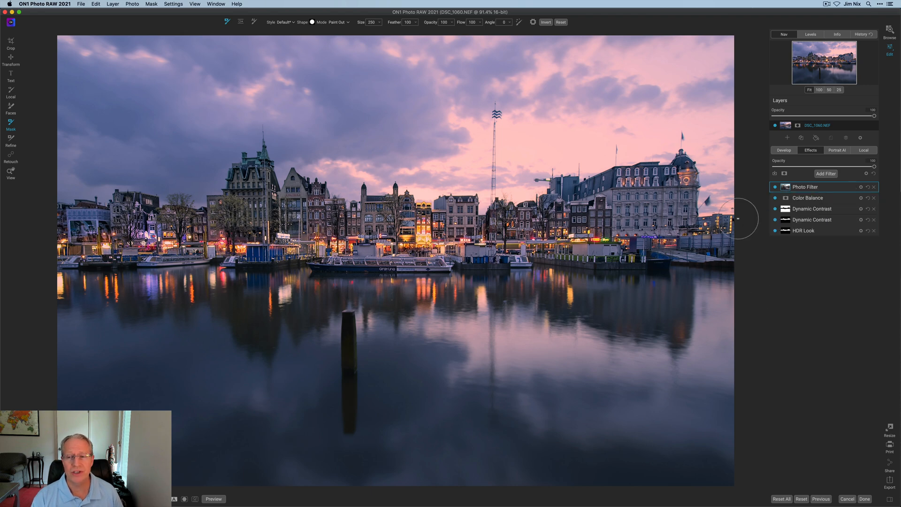
{"action": "mouse_move", "coordinate": [746, 231]}
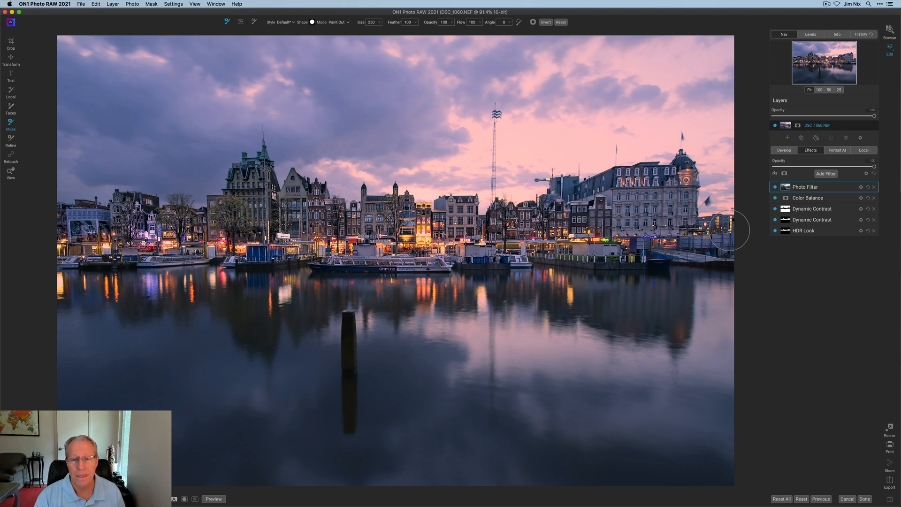
{"action": "left_click", "coordinate": [213, 498]}
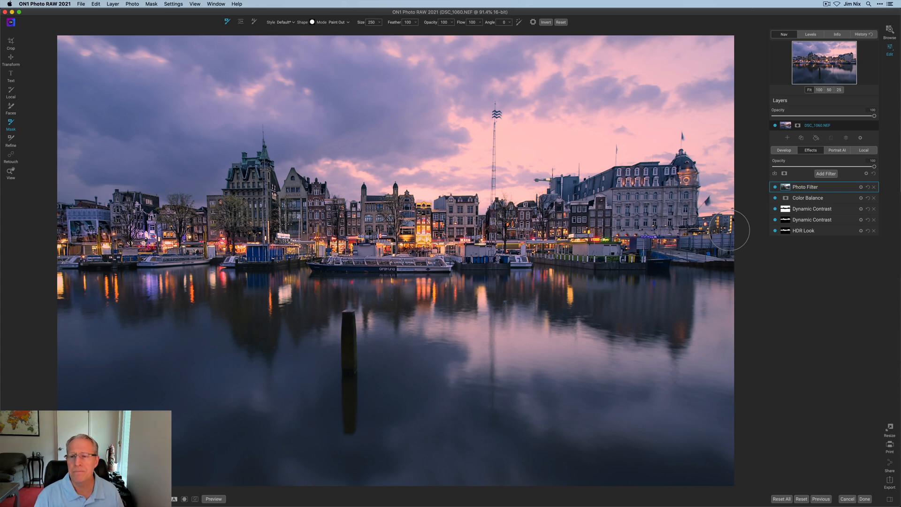
{"action": "left_click", "coordinate": [804, 187]}
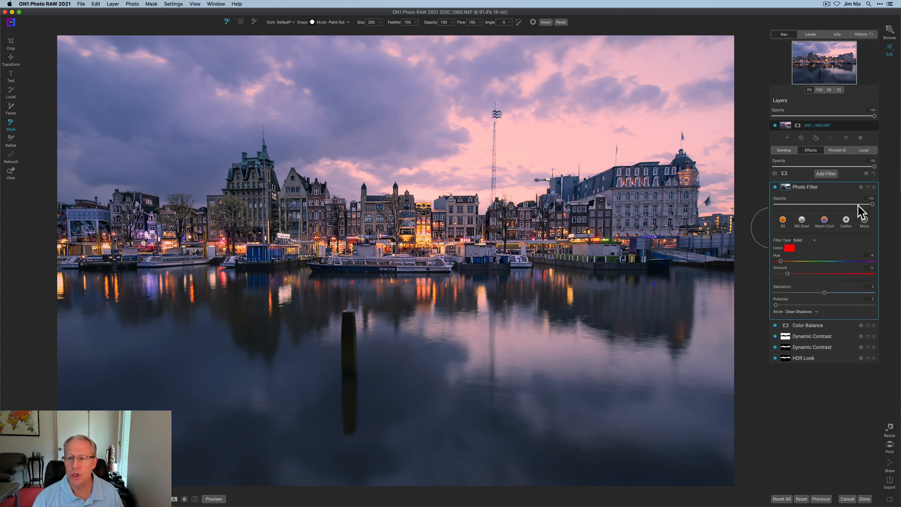
{"action": "mouse_move", "coordinate": [868, 207]}
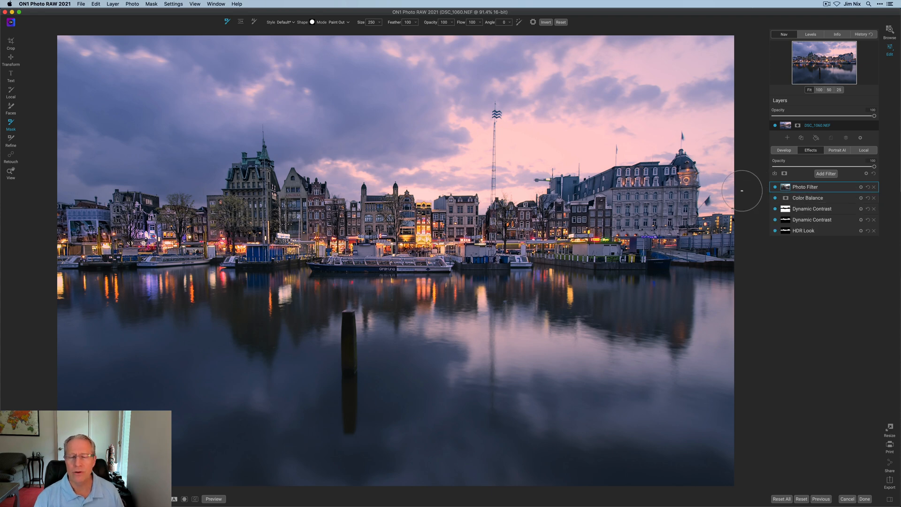
Switch off the Preview to see the original photo without effects
{"action": "left_click", "coordinate": [213, 499]}
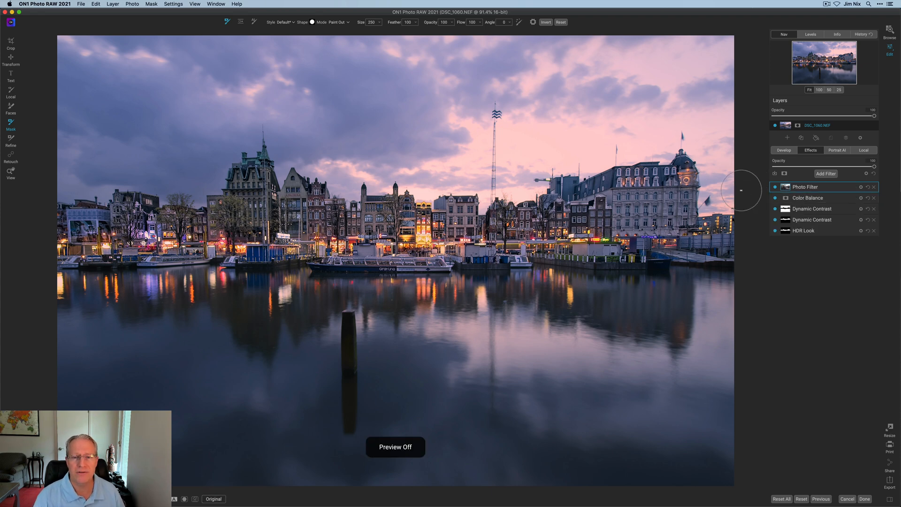